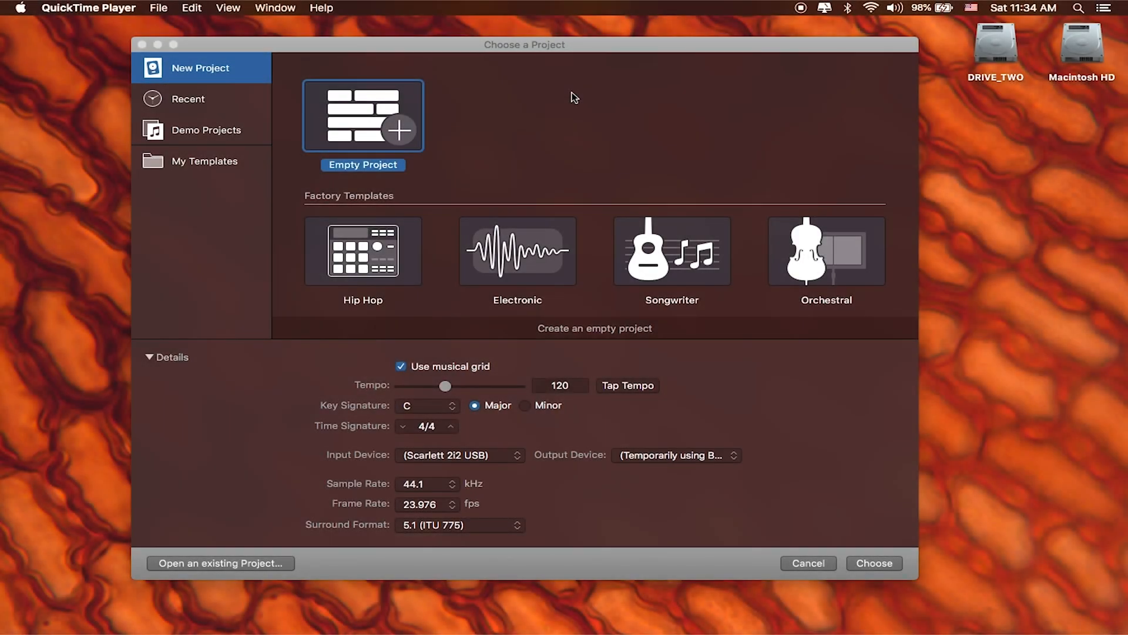
pyautogui.moveTo(324, 495)
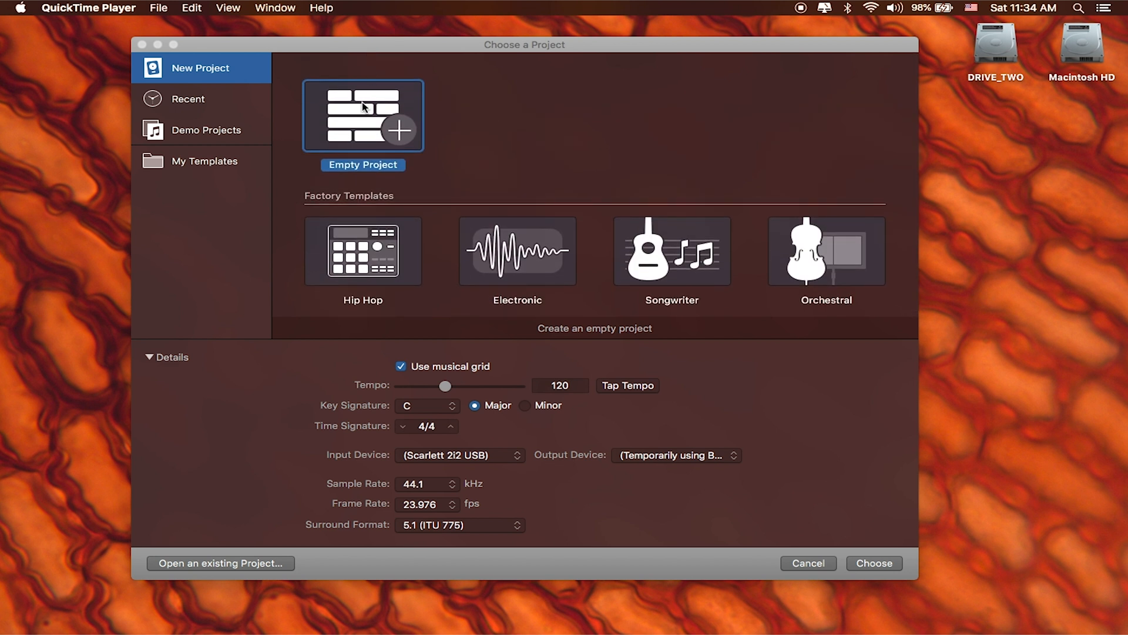
pyautogui.moveTo(416, 107)
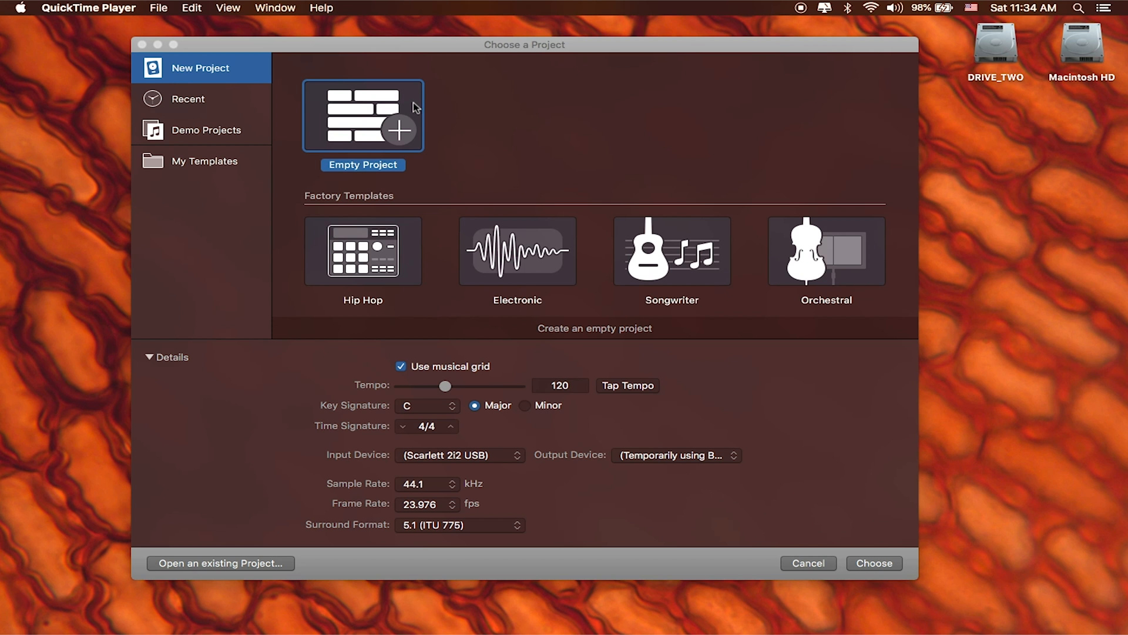
pyautogui.moveTo(313, 127)
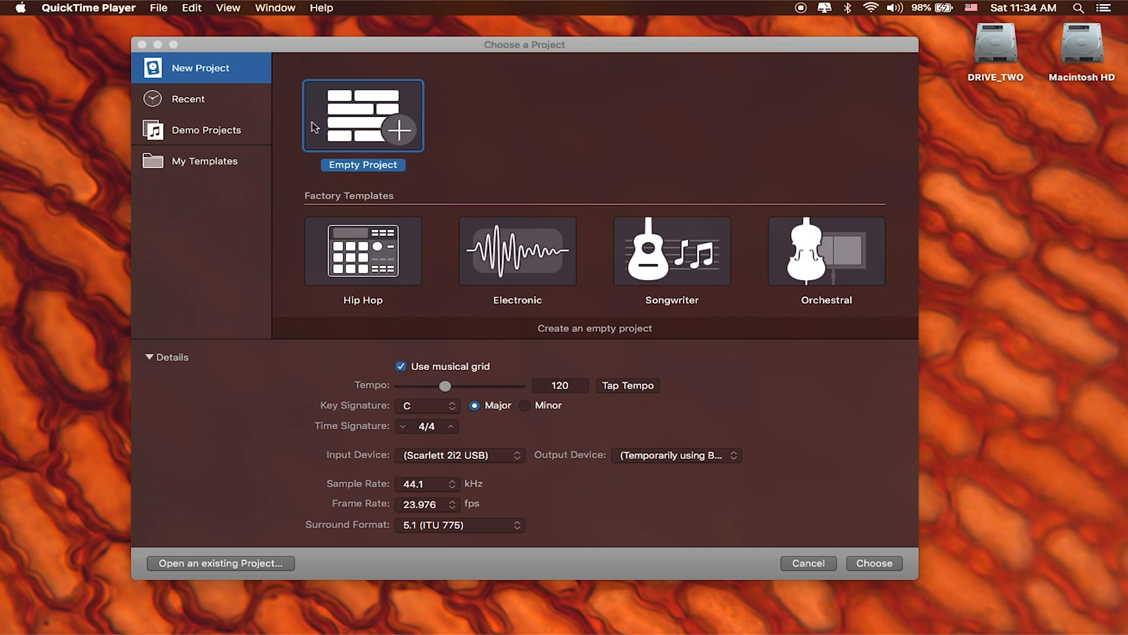
pyautogui.moveTo(385, 111)
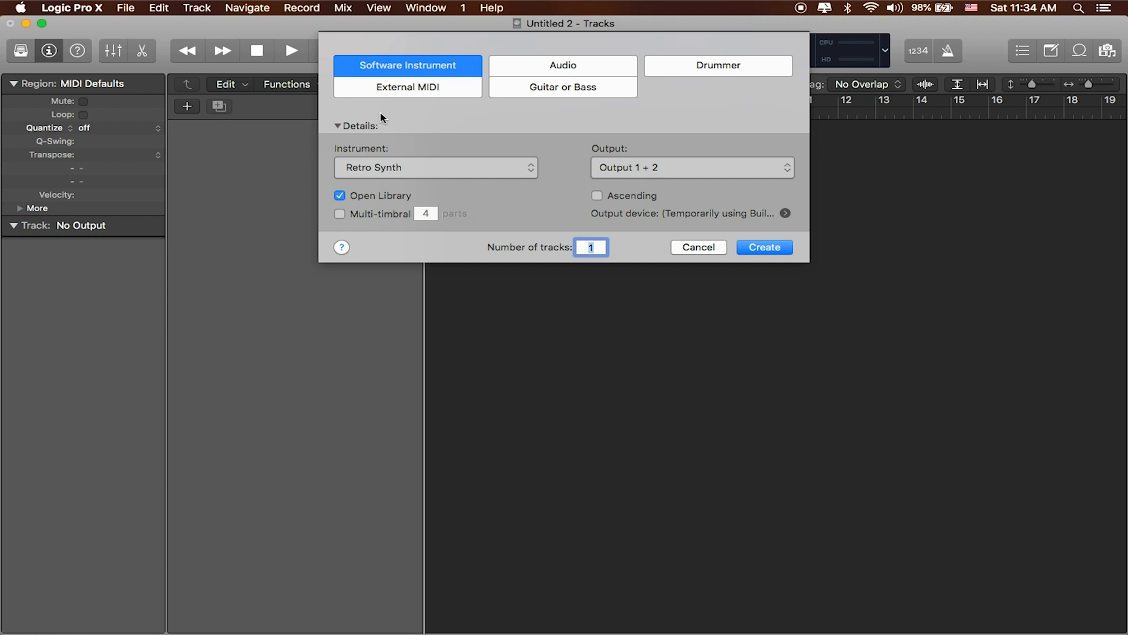
pyautogui.moveTo(408, 70)
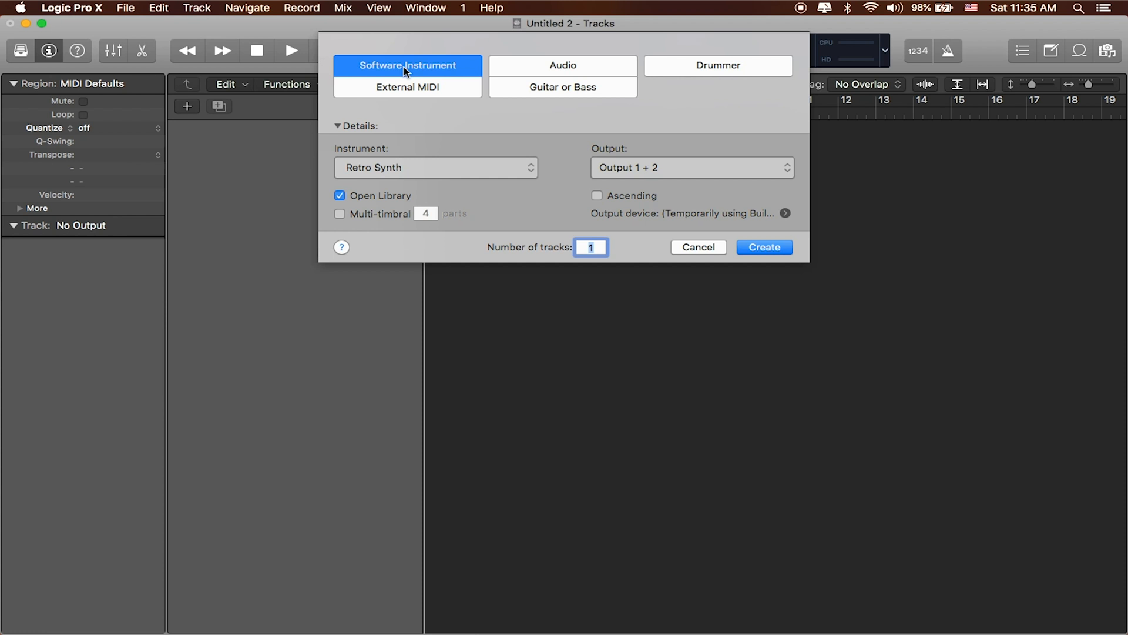
pyautogui.moveTo(543, 97)
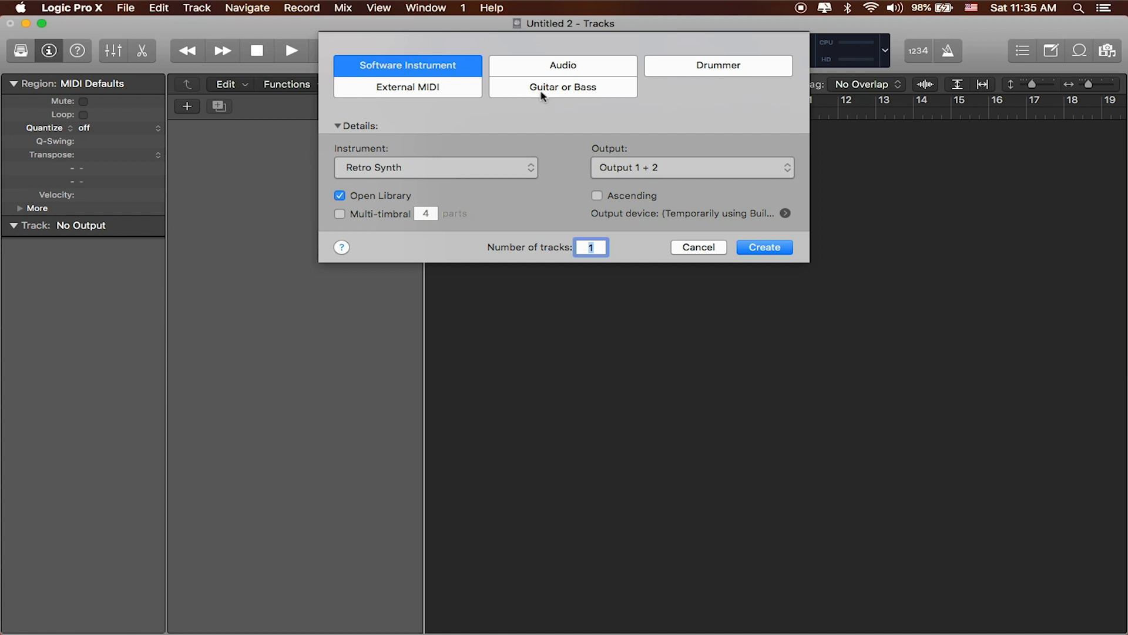
pyautogui.moveTo(568, 77)
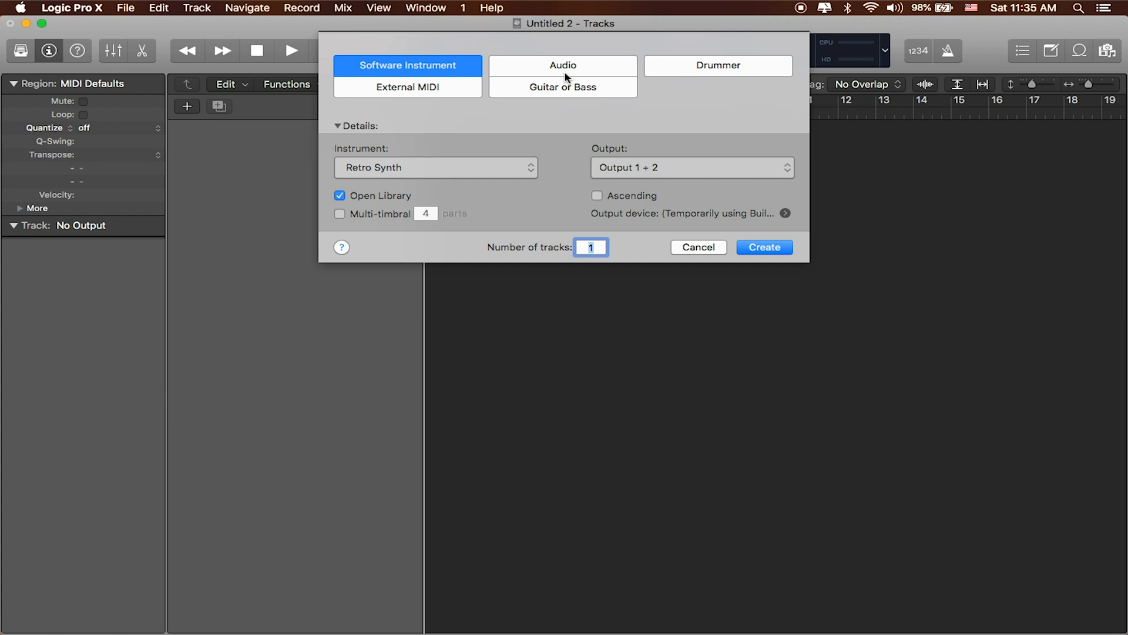
pyautogui.moveTo(630, 77)
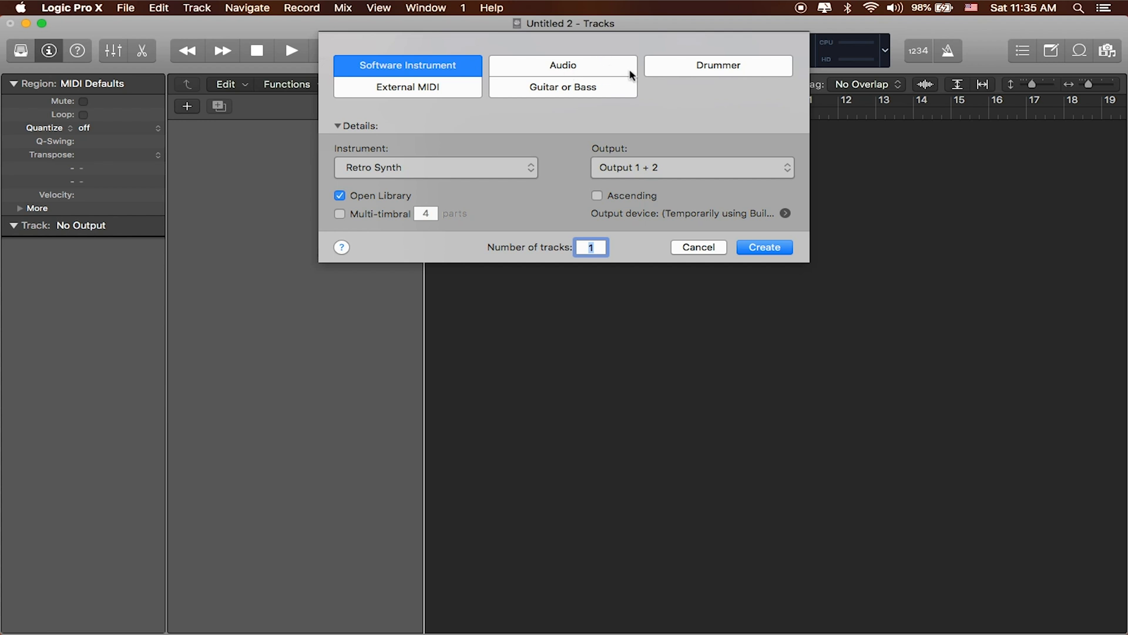
pyautogui.moveTo(589, 100)
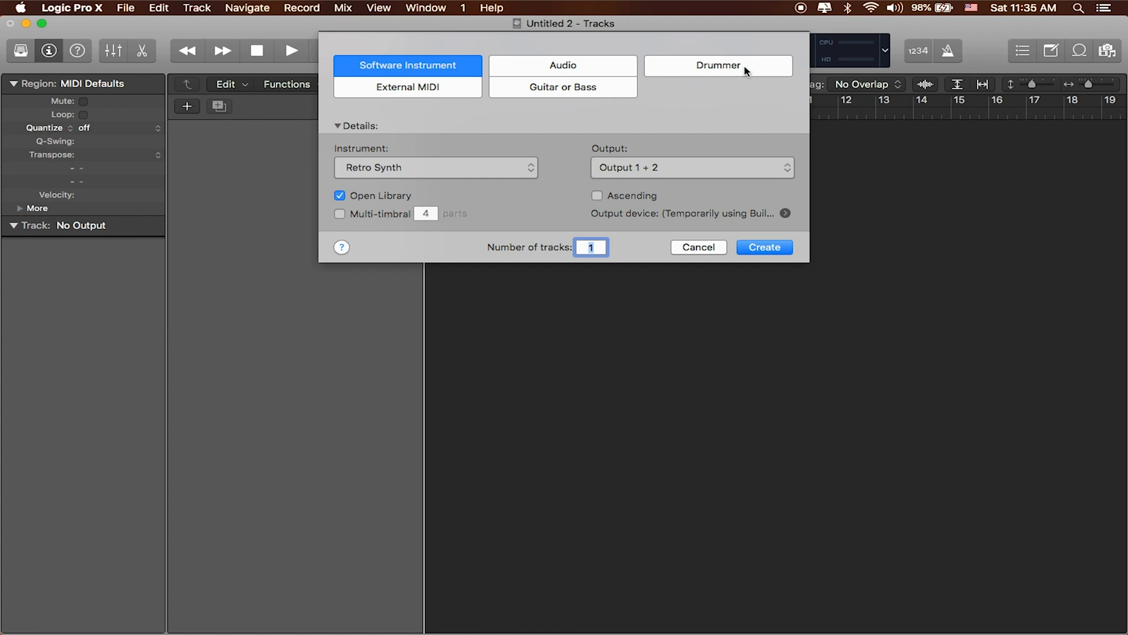
pyautogui.moveTo(767, 68)
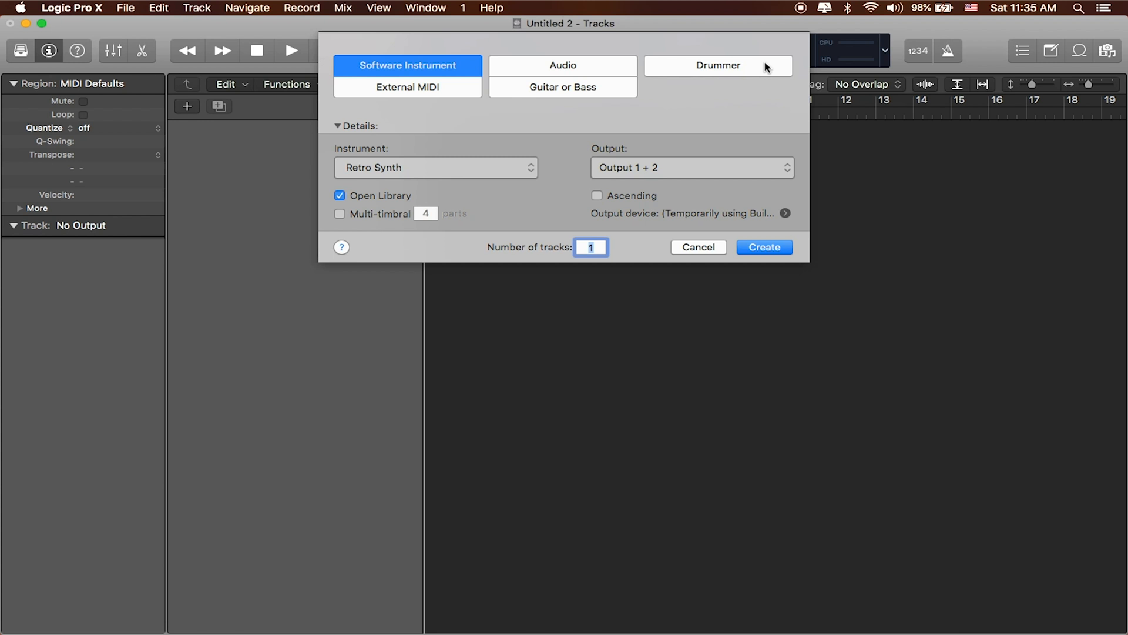
pyautogui.moveTo(804, 240)
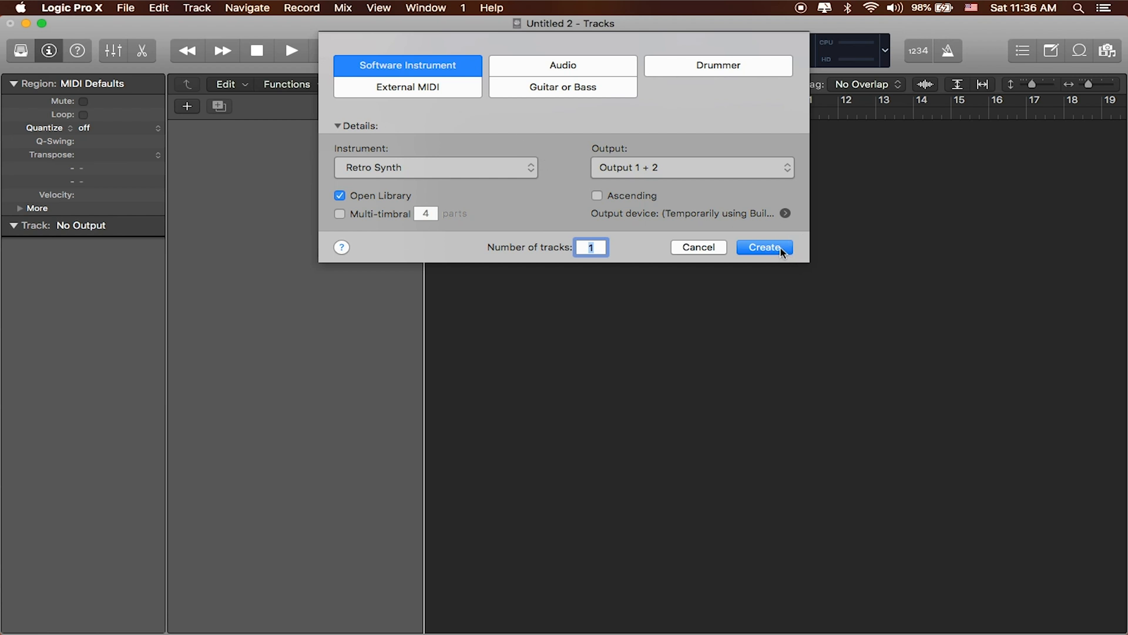
# - Create the Retro Synth instrument track, then head to the Logic Pro X menu for Preferences
pyautogui.click(764, 247)
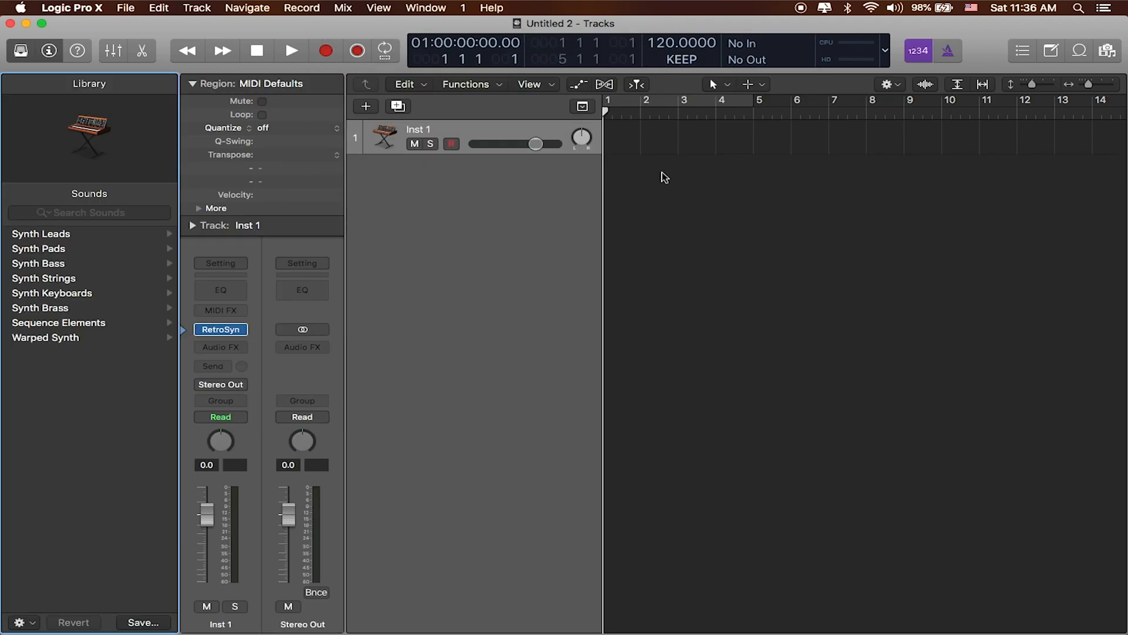
pyautogui.moveTo(85, 11)
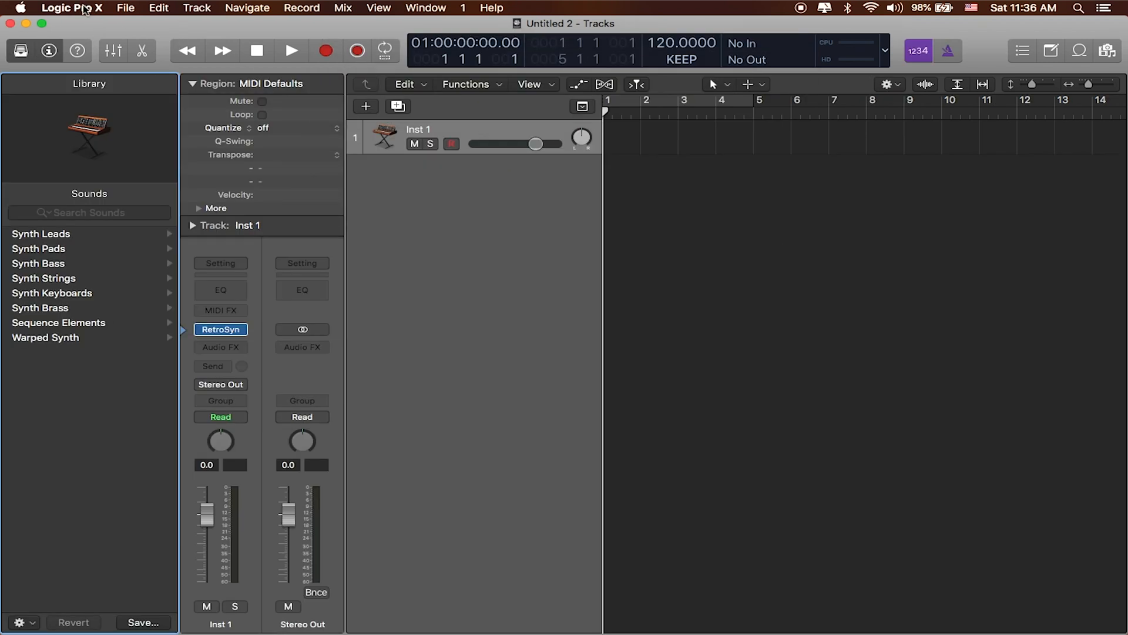
pyautogui.click(72, 8)
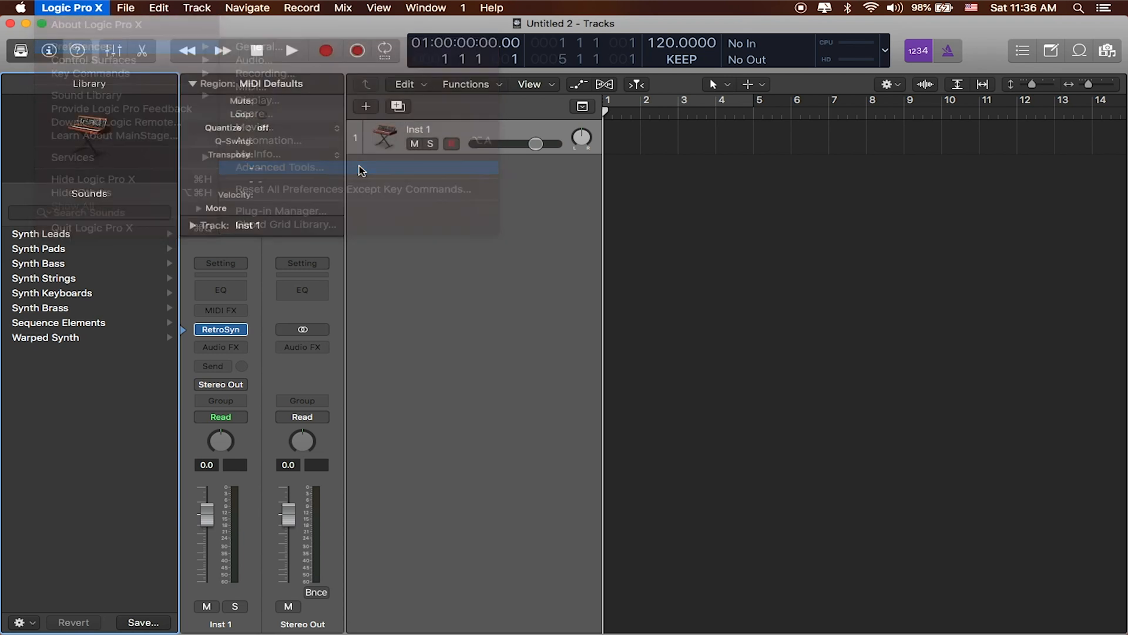
# - Enable Show Advanced Tools in the Advanced Tools preferences
pyautogui.click(280, 167)
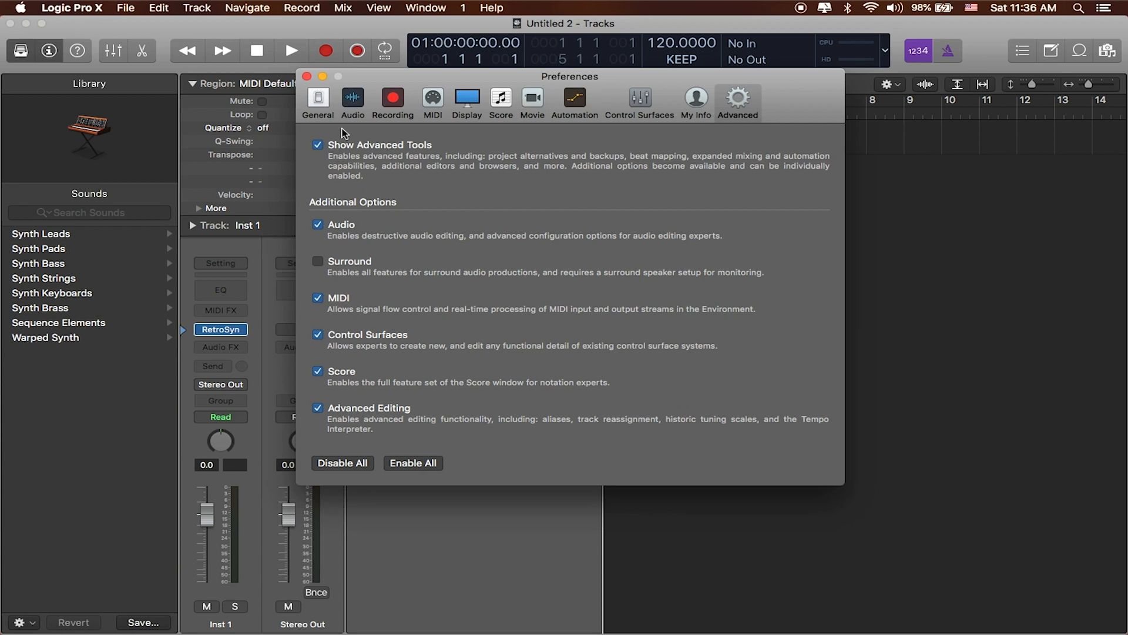
pyautogui.moveTo(366, 136)
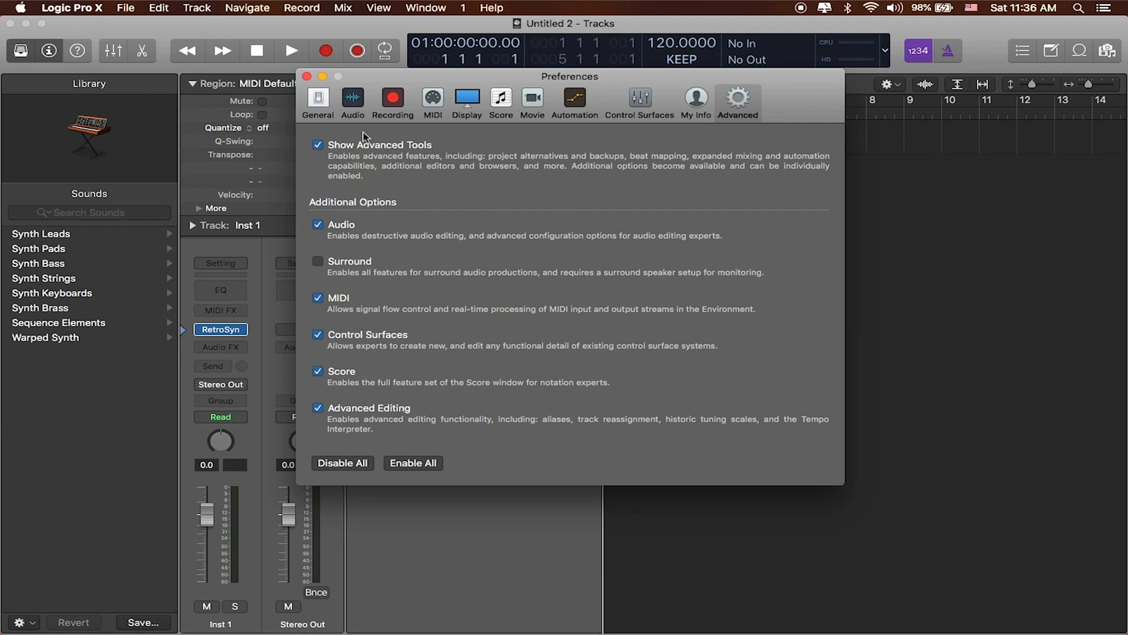
pyautogui.moveTo(345, 150)
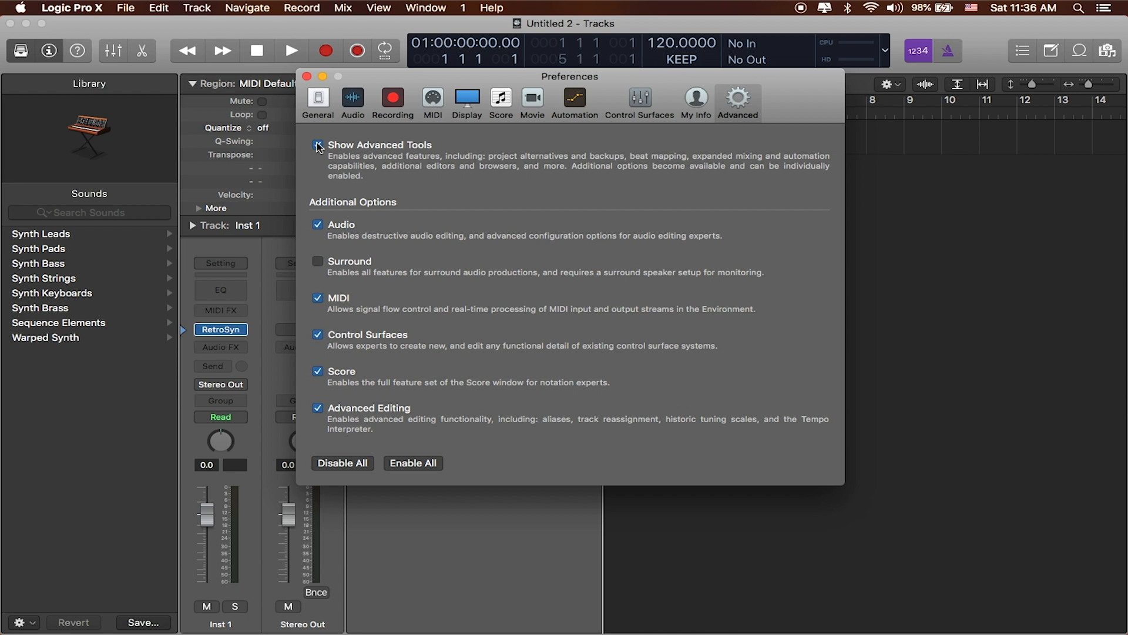
pyautogui.click(317, 144)
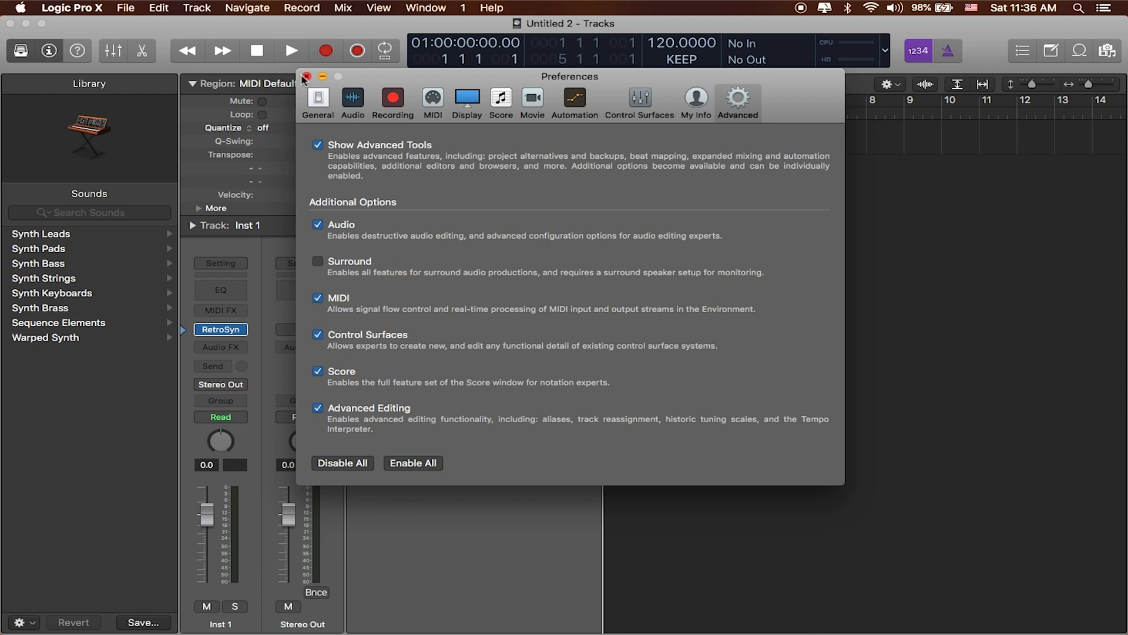
# - Close the Preferences window and return to the project's Inst 1 track
pyautogui.click(306, 78)
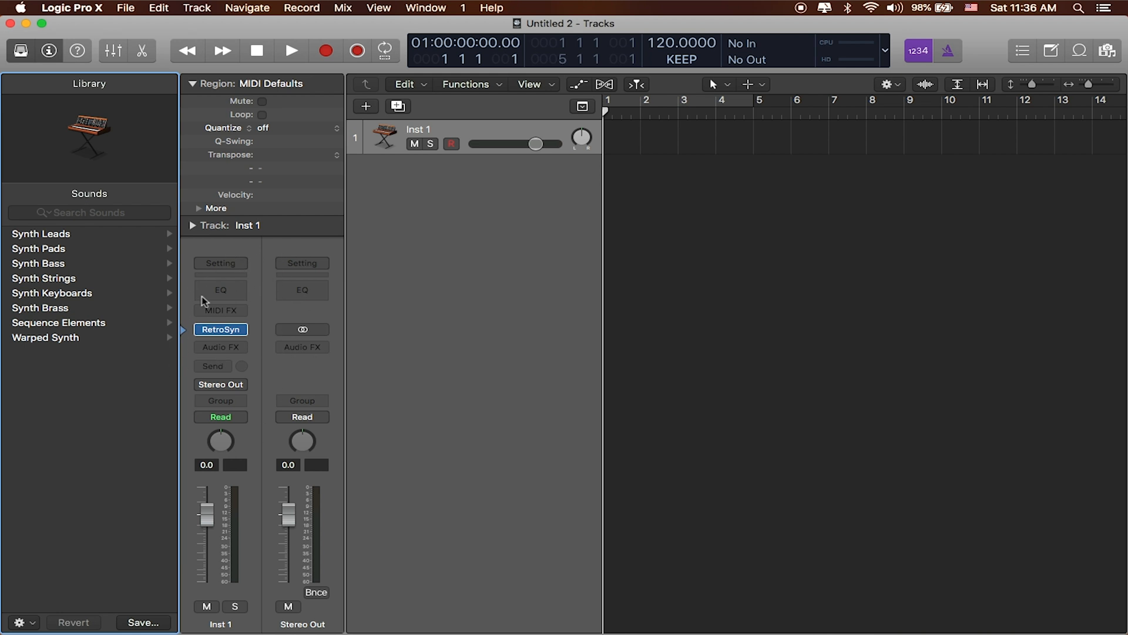
pyautogui.moveTo(309, 338)
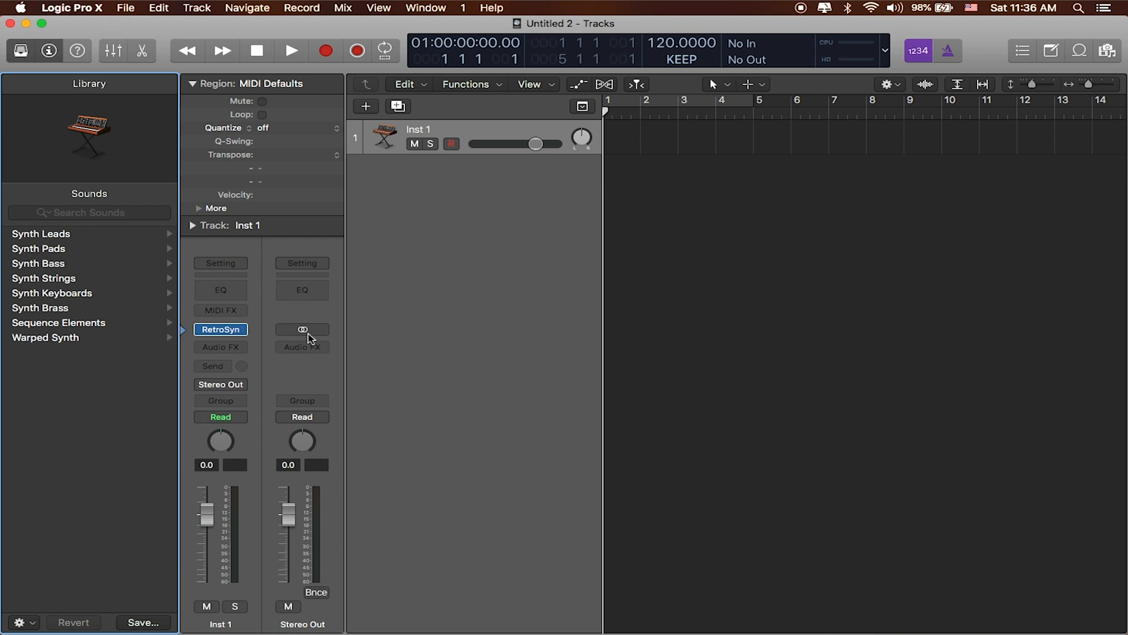
pyautogui.moveTo(266, 418)
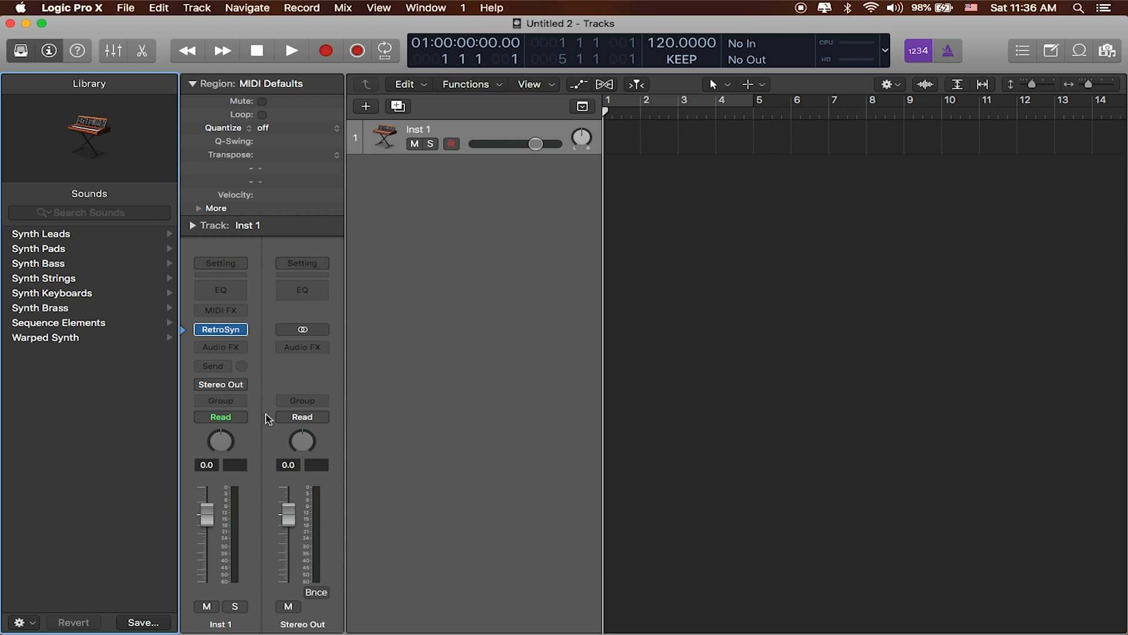
pyautogui.moveTo(471, 129)
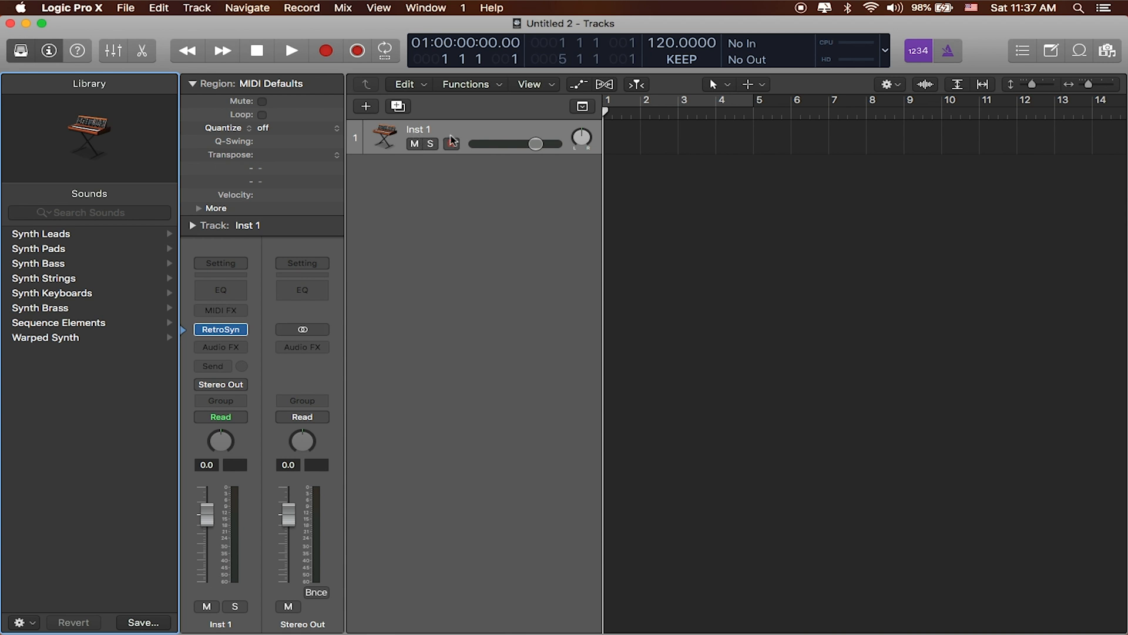
pyautogui.click(452, 143)
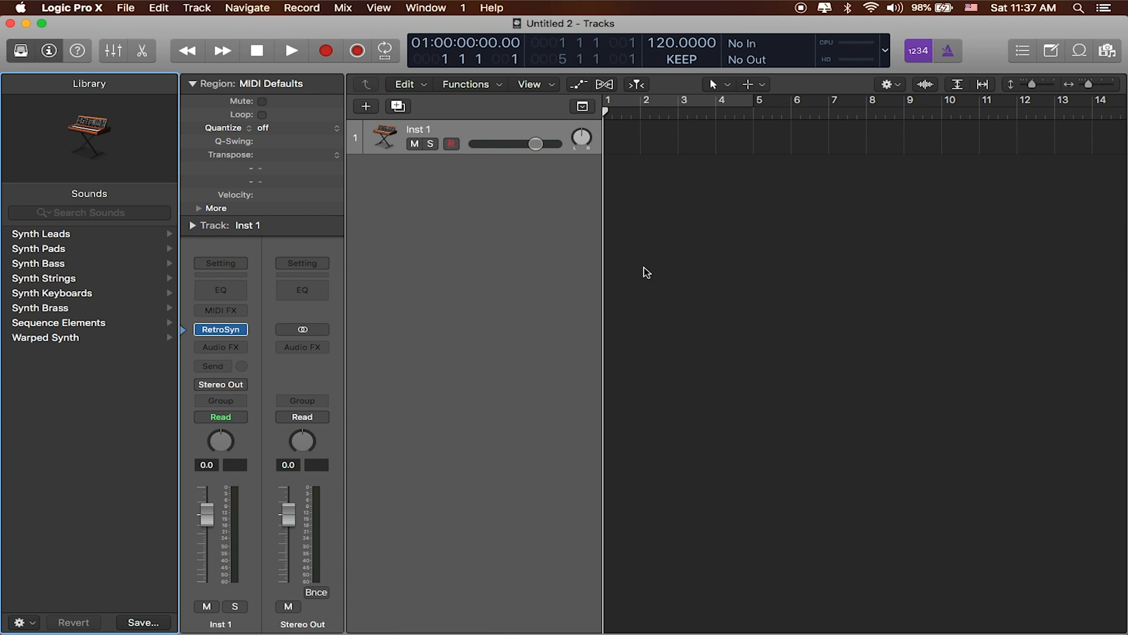
pyautogui.moveTo(351, 292)
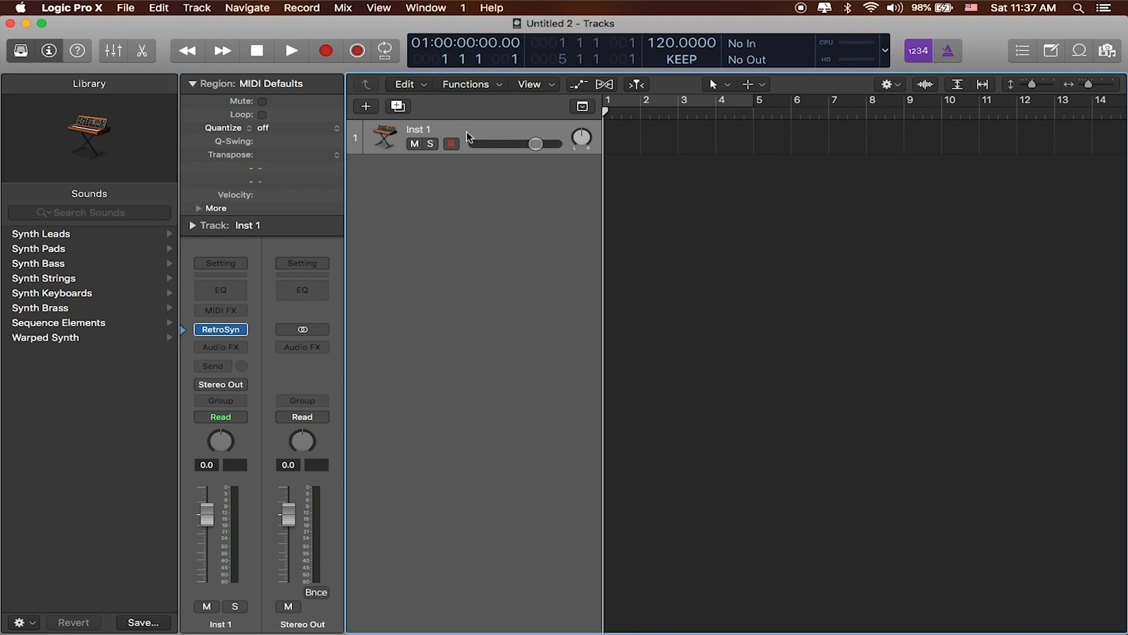
pyautogui.moveTo(188, 344)
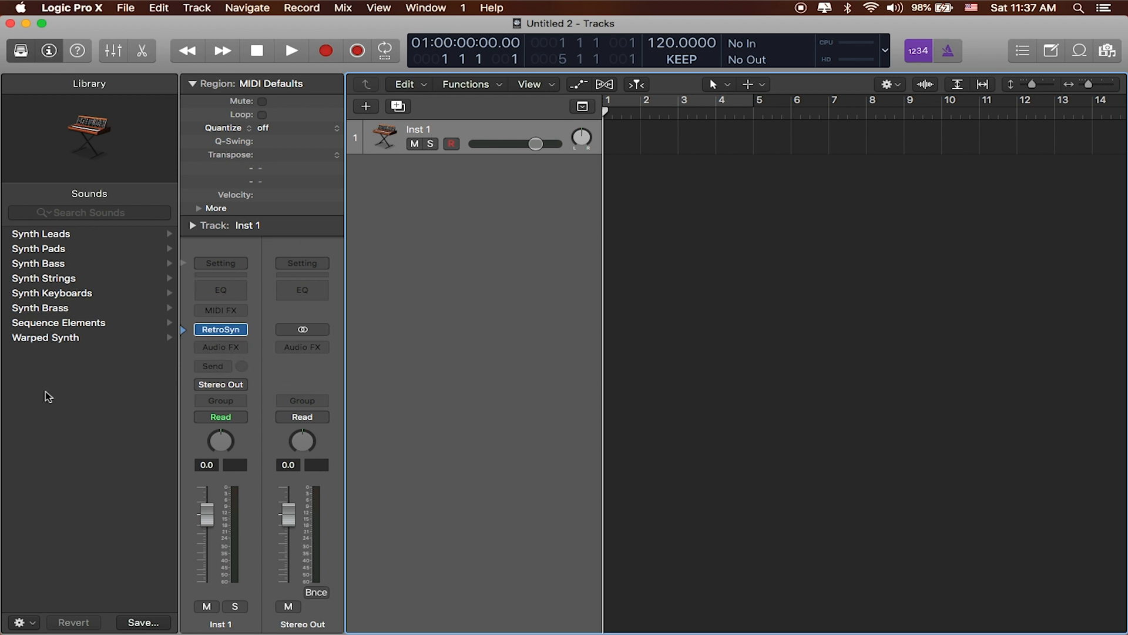
pyautogui.moveTo(102, 291)
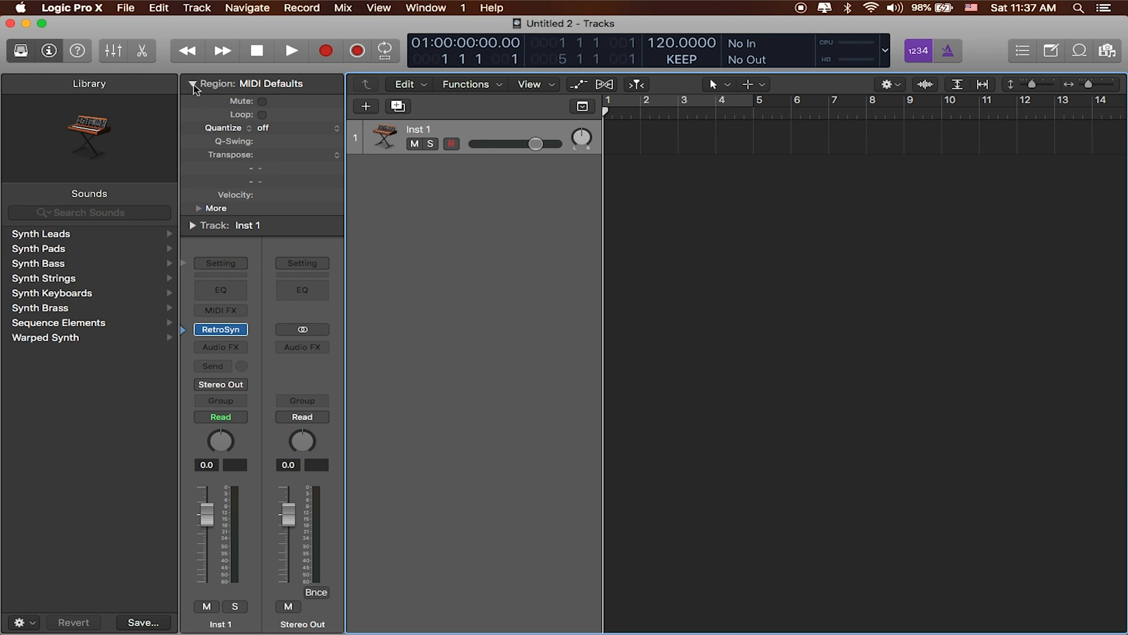
# - Hide the region parameter details and show the Synth Pads category in the Library
pyautogui.click(193, 84)
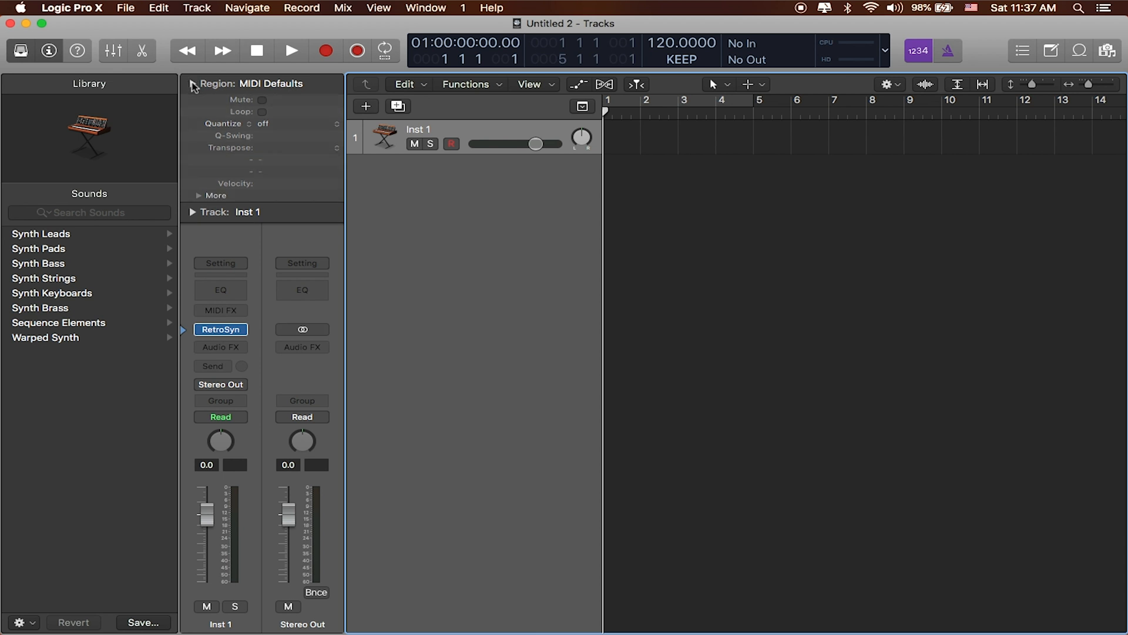
pyautogui.click(191, 84)
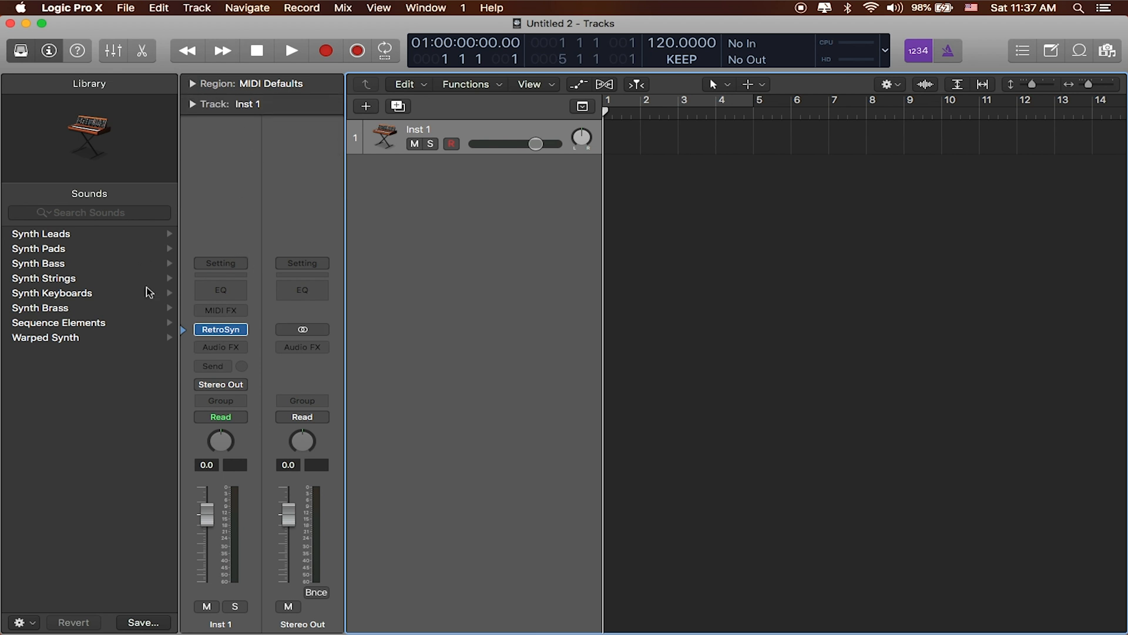
pyautogui.moveTo(81, 255)
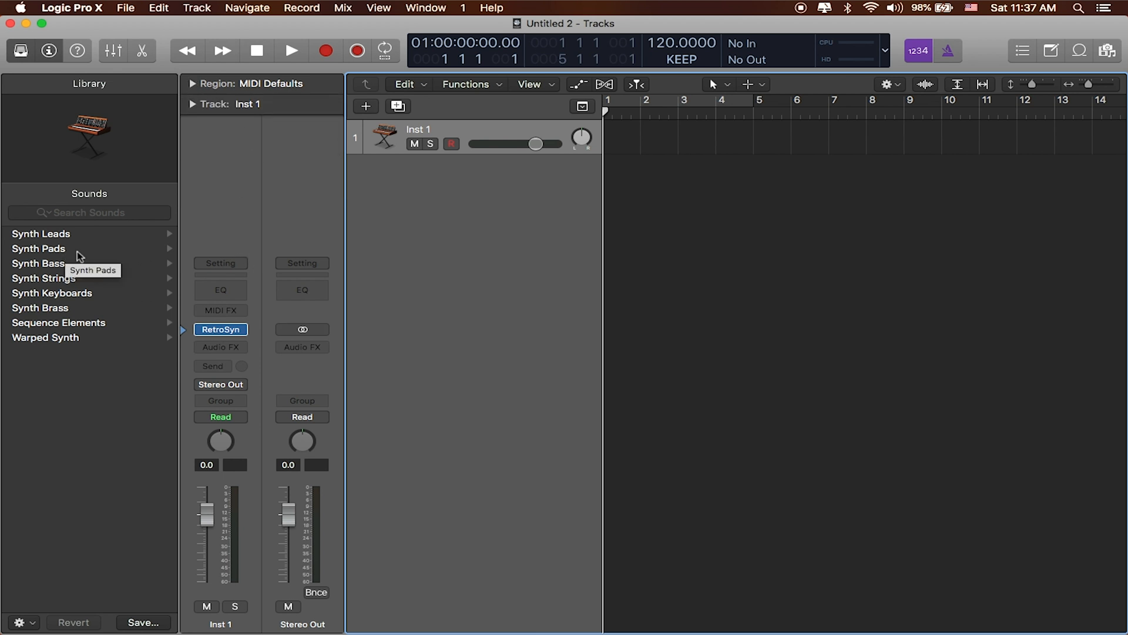
pyautogui.click(38, 248)
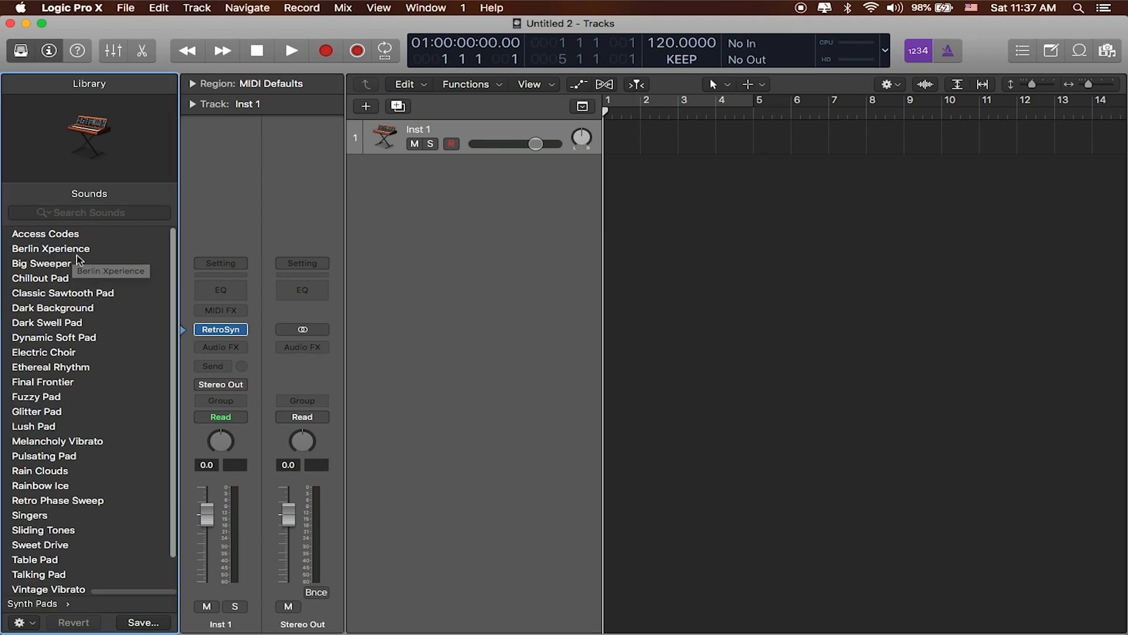
# - Audition the Access Codes pad, then load Dark Swell Pad on the track
pyautogui.click(46, 233)
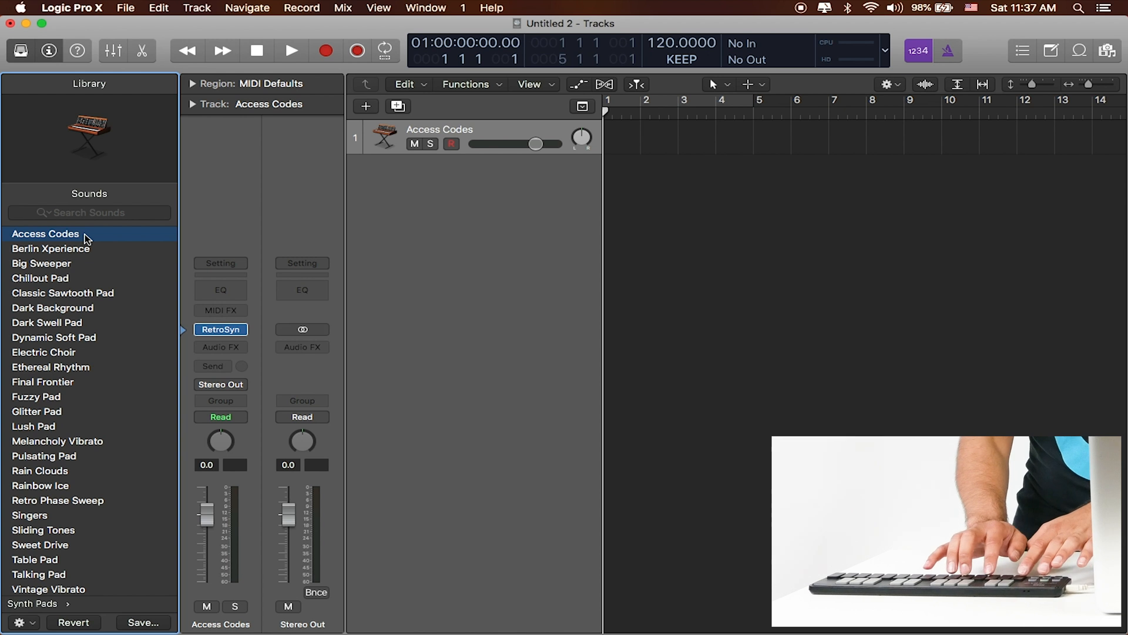
pyautogui.click(451, 144)
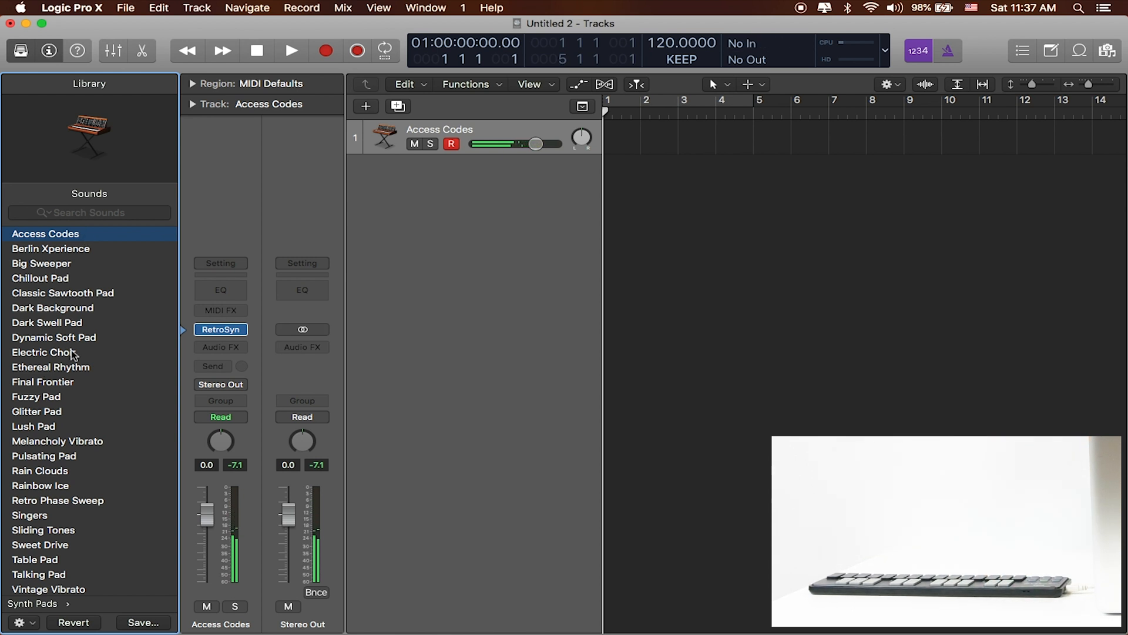
pyautogui.click(47, 322)
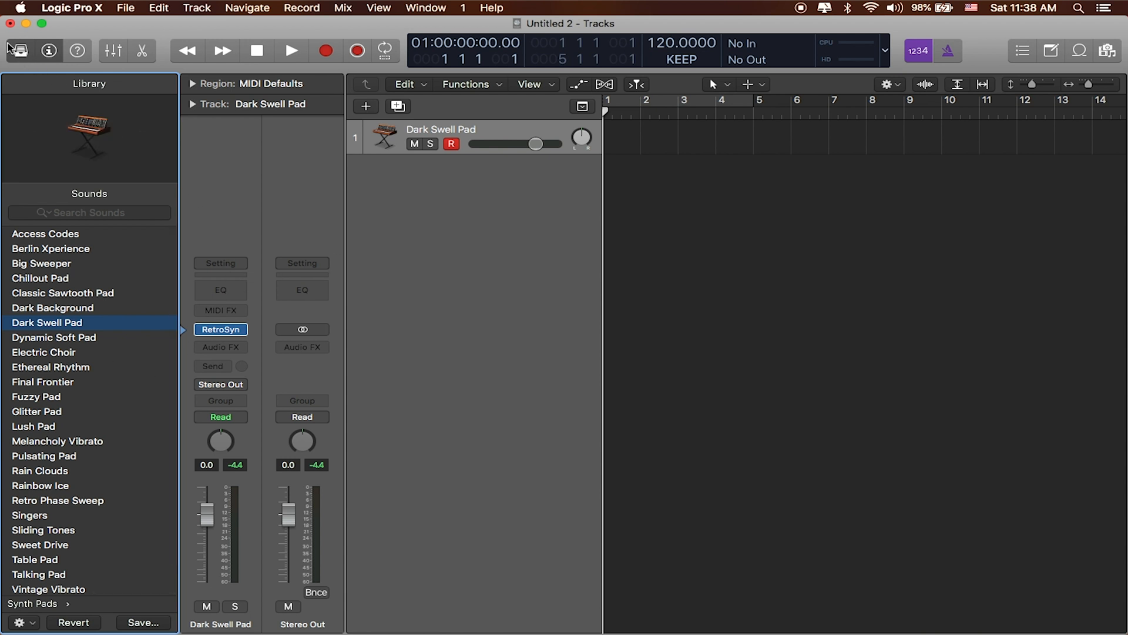
# - Hide the Library pane so only tracks and mixer remain
pyautogui.click(16, 50)
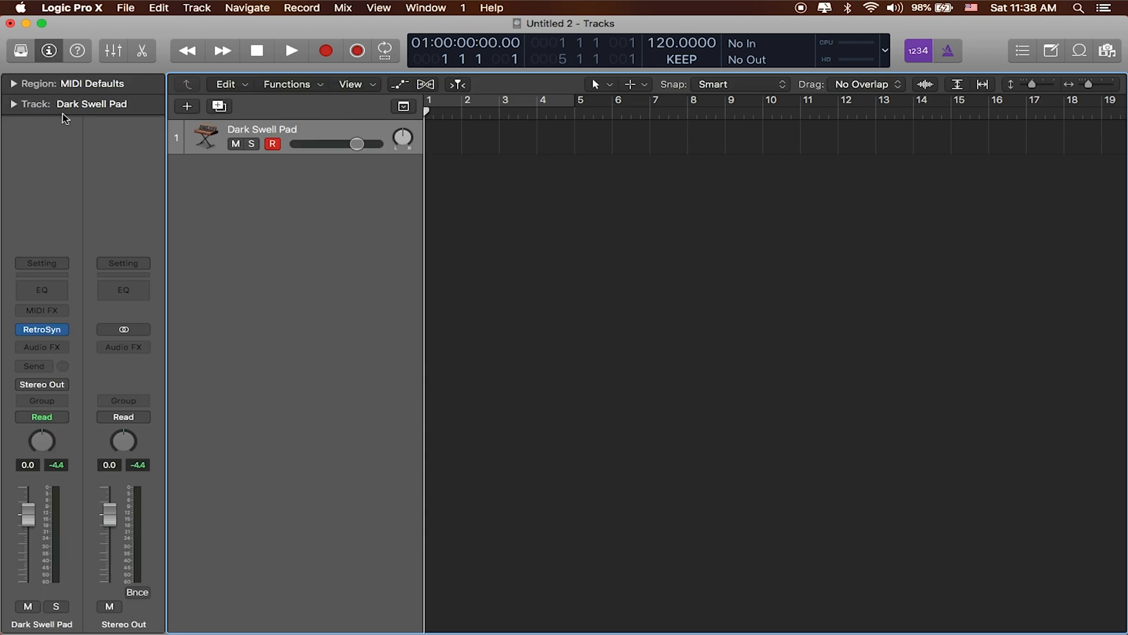
pyautogui.moveTo(187, 238)
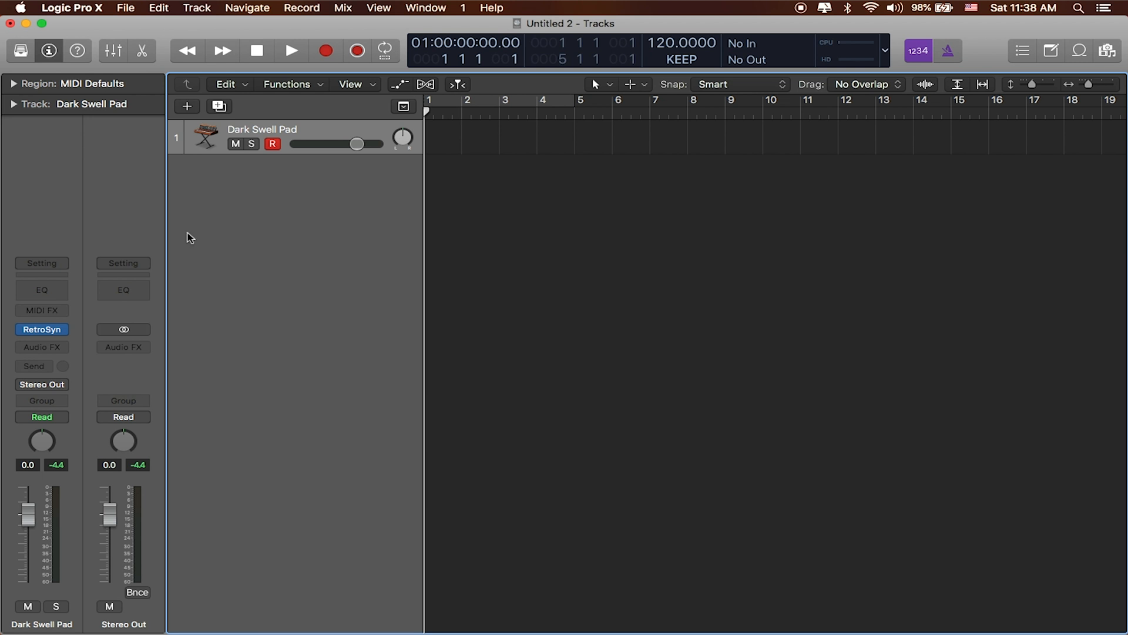
pyautogui.moveTo(897, 442)
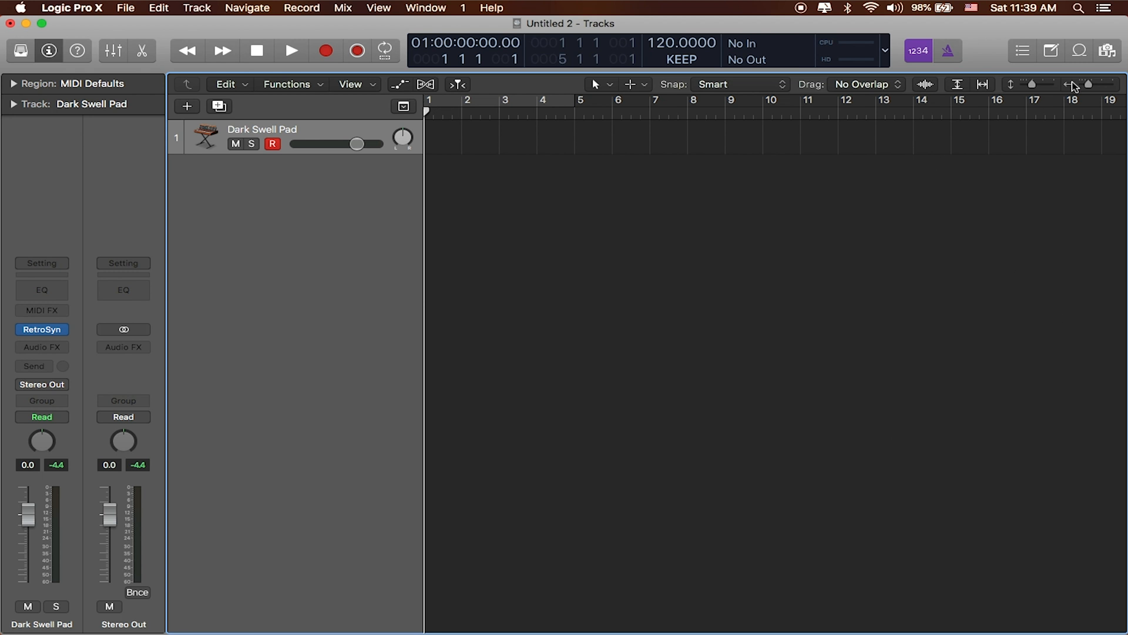
pyautogui.moveTo(1108, 50)
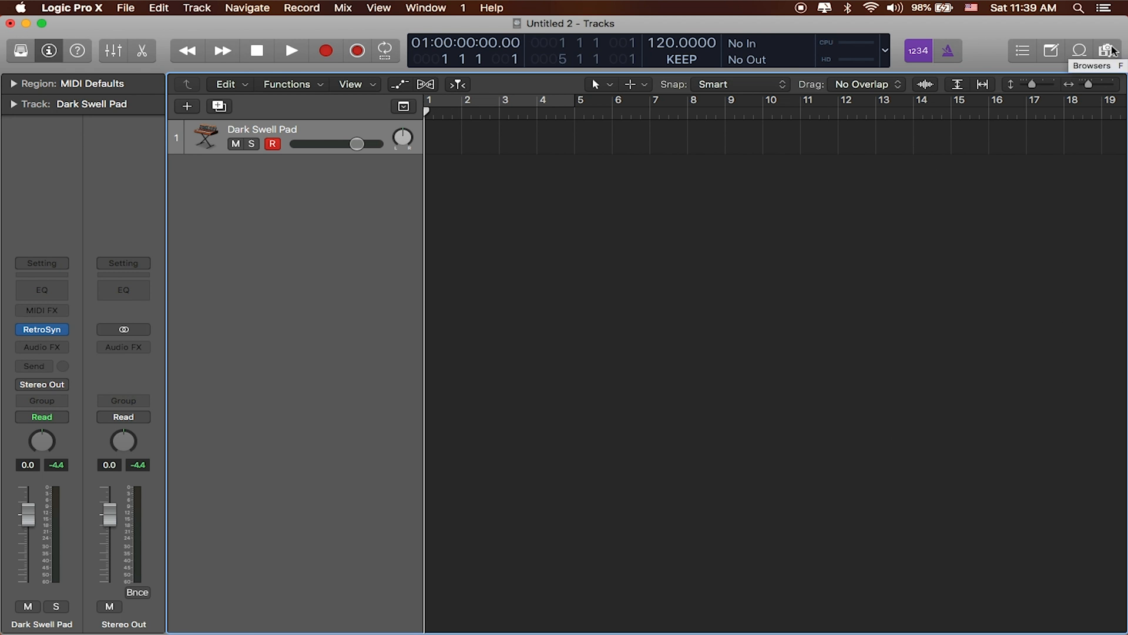
# - Browse All Files into DRIVE_TWO > Church > SC_WorkTapes
pyautogui.click(1107, 51)
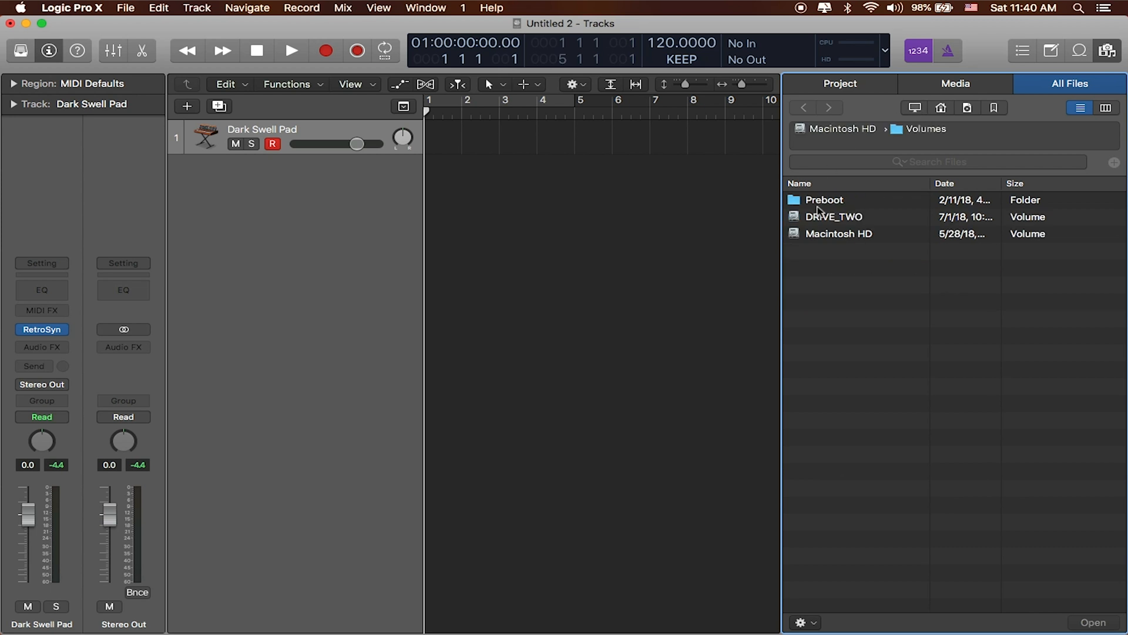
pyautogui.doubleClick(834, 216)
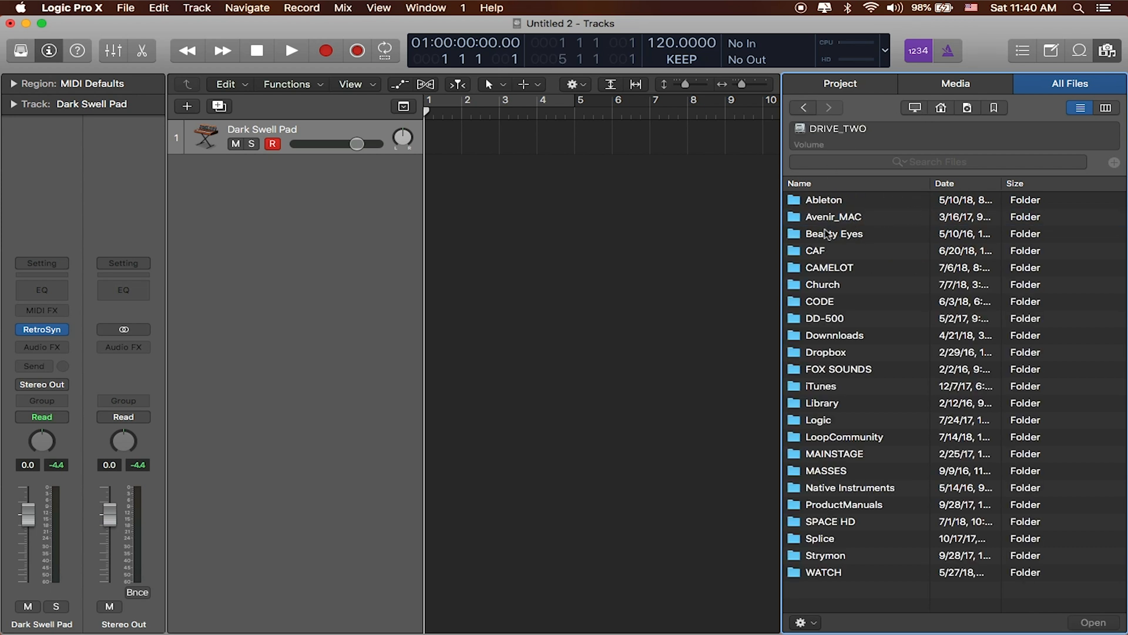
pyautogui.moveTo(827, 291)
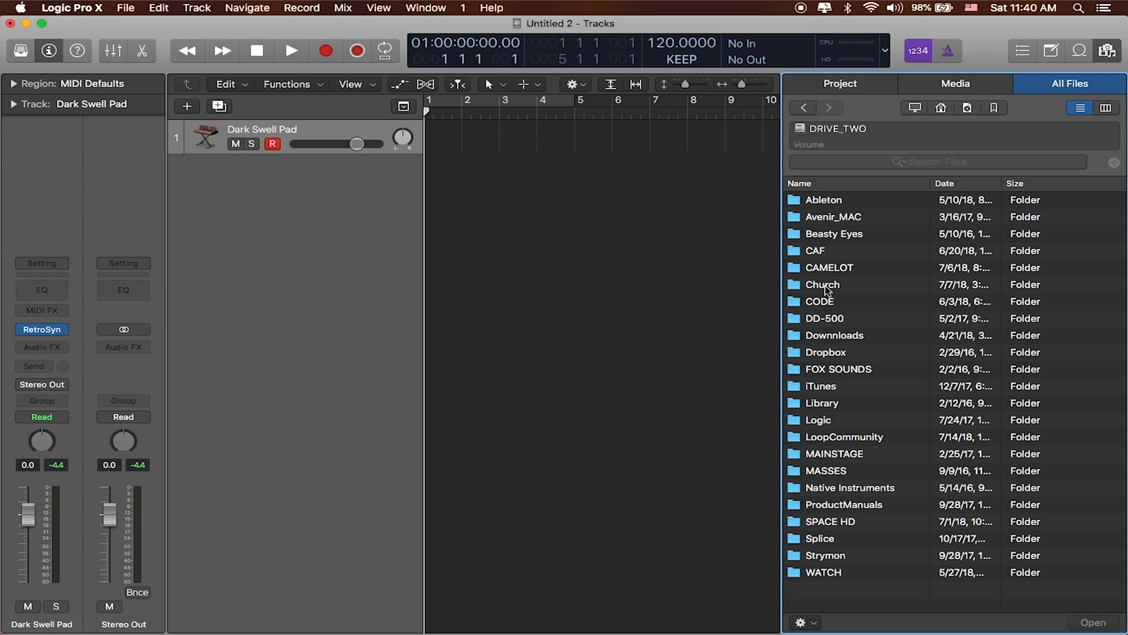
pyautogui.doubleClick(823, 284)
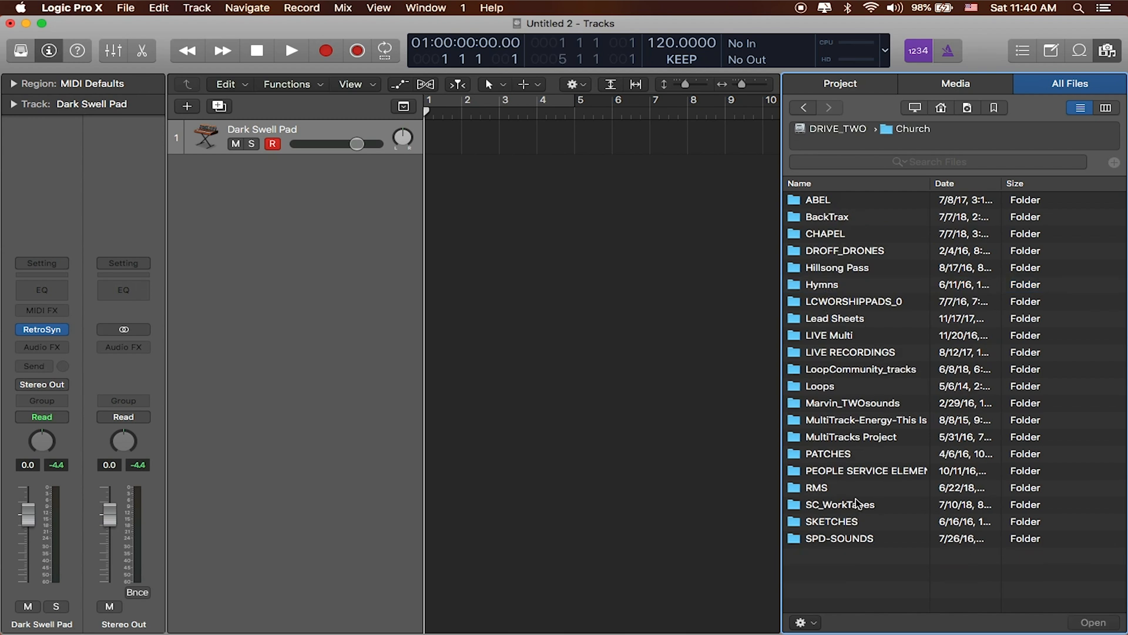
pyautogui.doubleClick(839, 504)
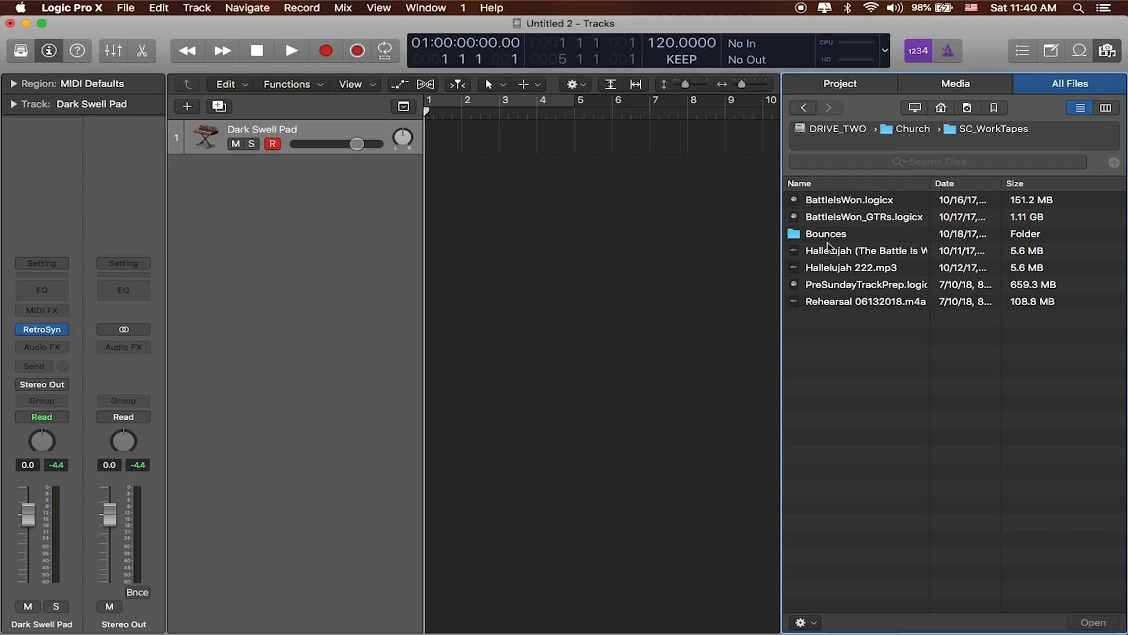
pyautogui.moveTo(835, 254)
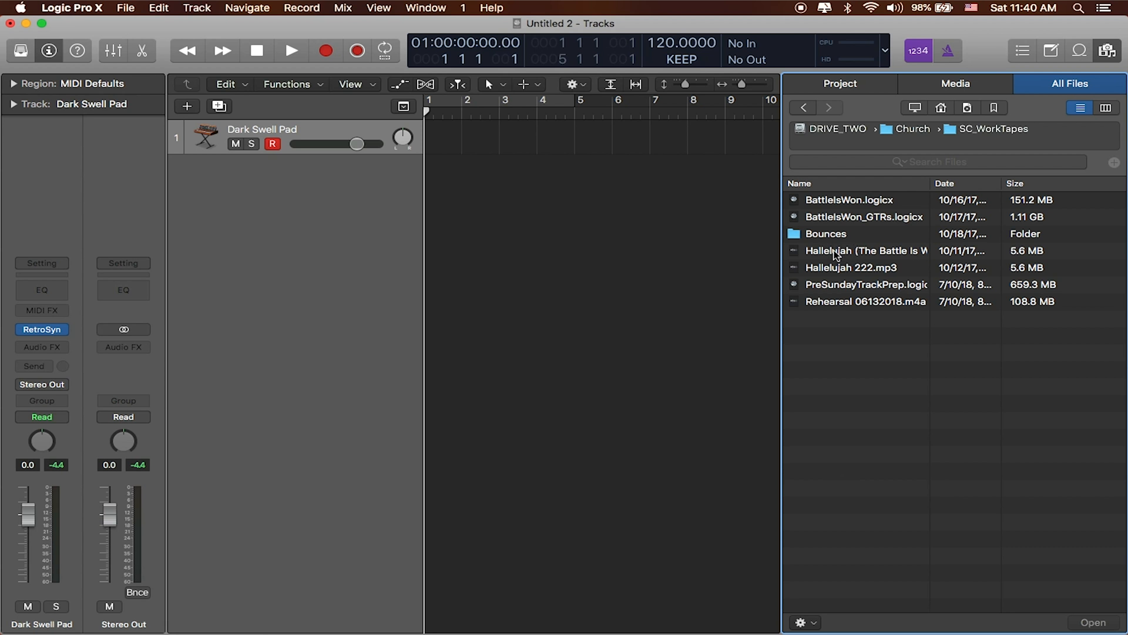
pyautogui.moveTo(851, 254)
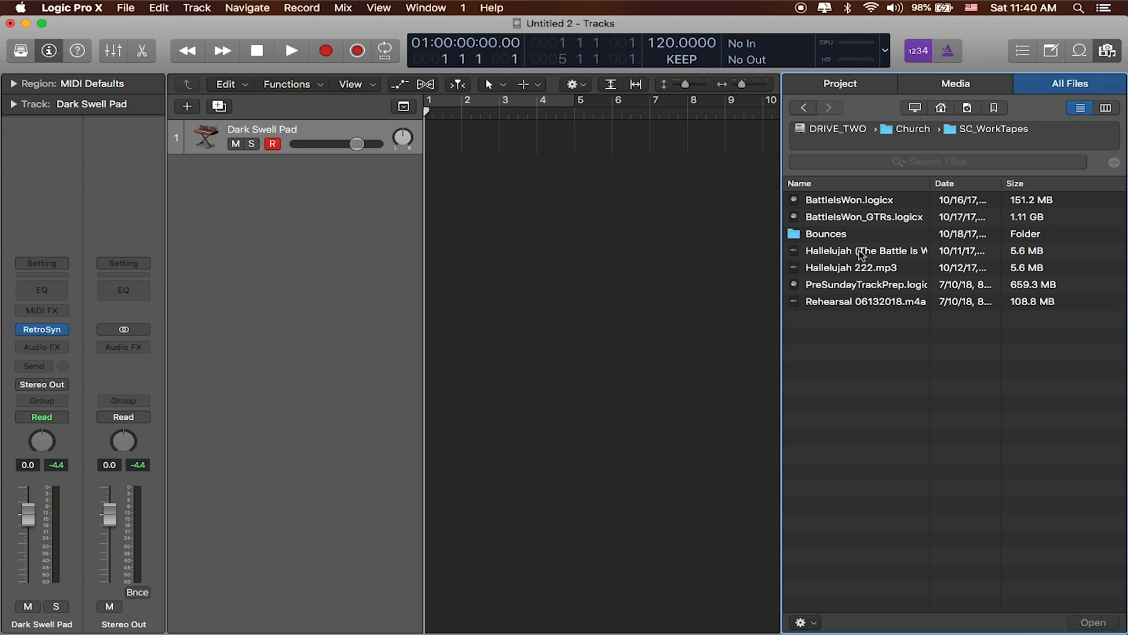
# - Select Hallelujah (The Battle Is Won).mp3 in the SC_WorkTapes folder
pyautogui.click(867, 250)
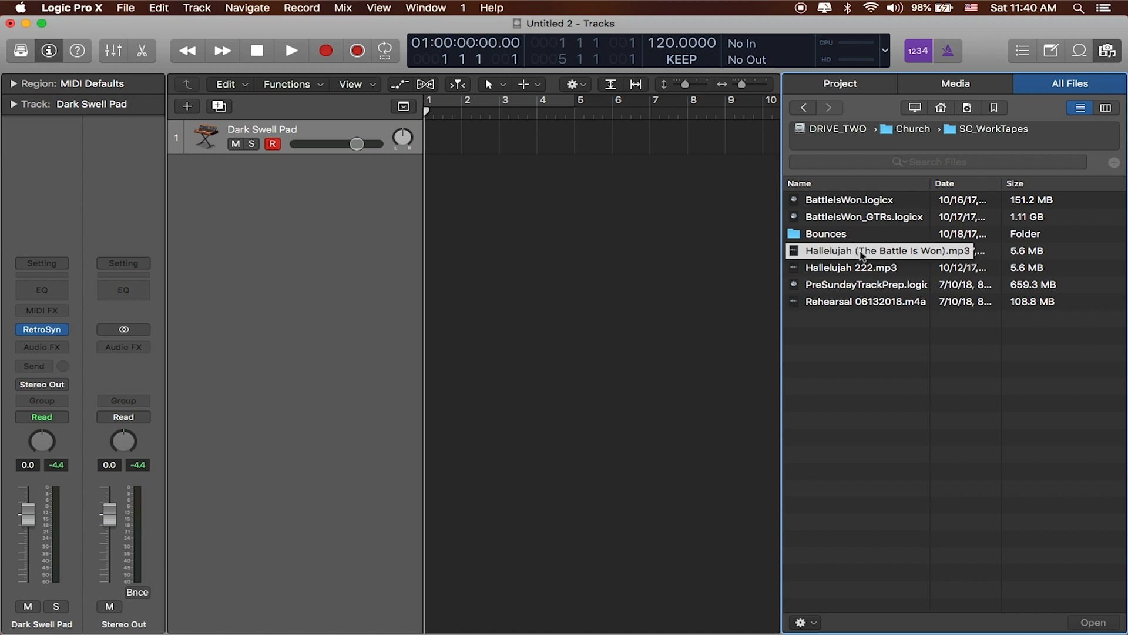
pyautogui.click(889, 250)
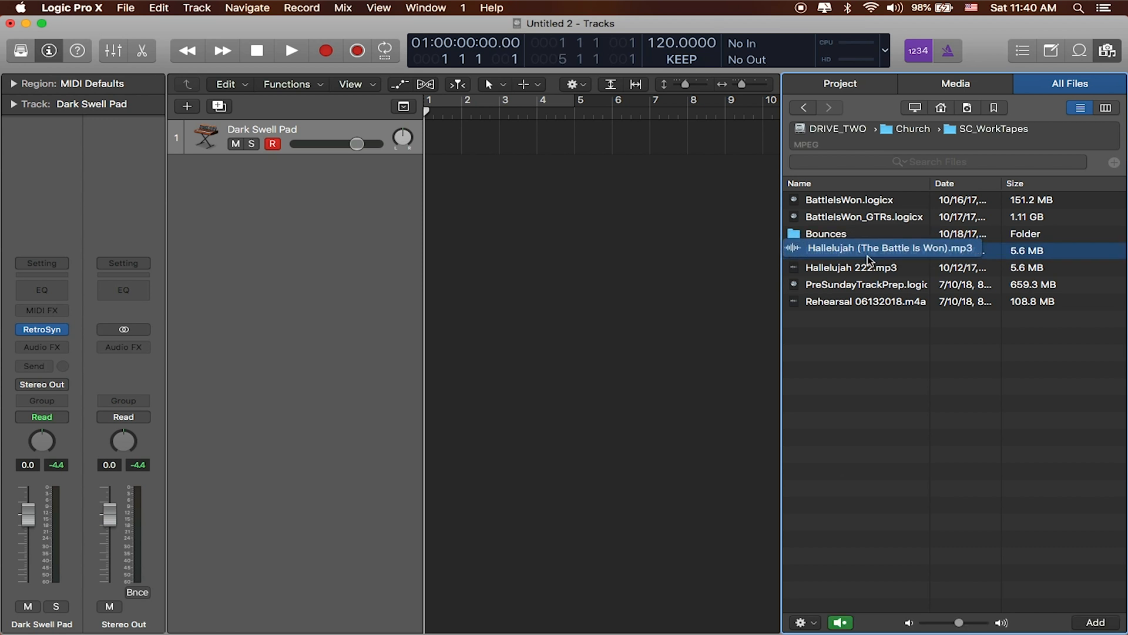
# - Drag the Hallelujah MP3 into the Tracks area as a new audio track at bar 1
pyautogui.moveTo(891, 248); pyautogui.dragTo(604, 173)
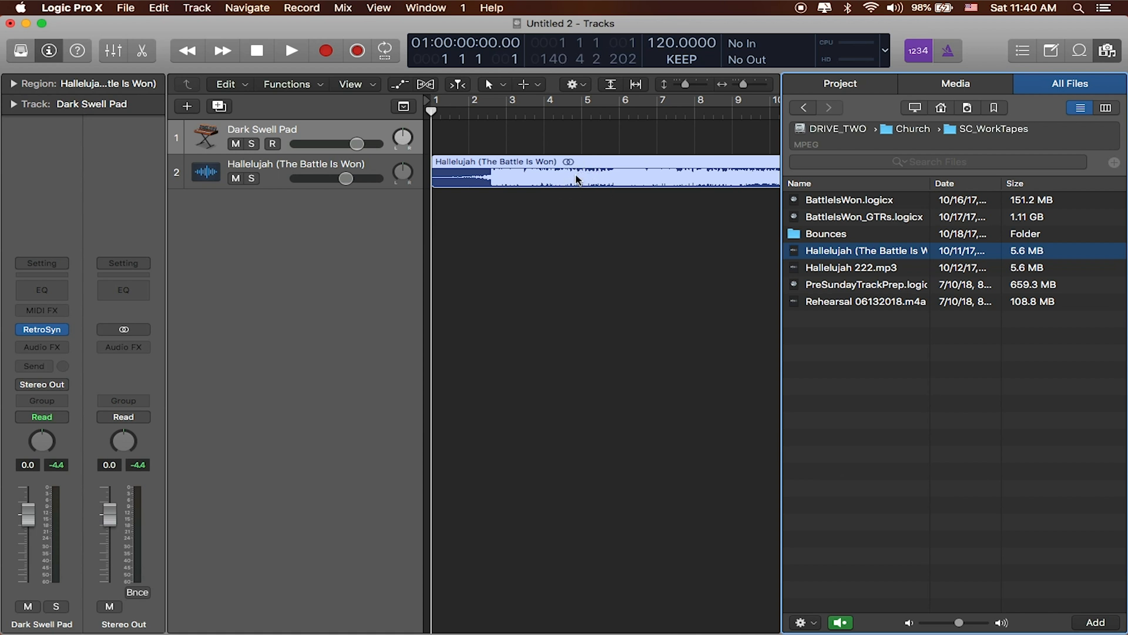
pyautogui.moveTo(560, 182)
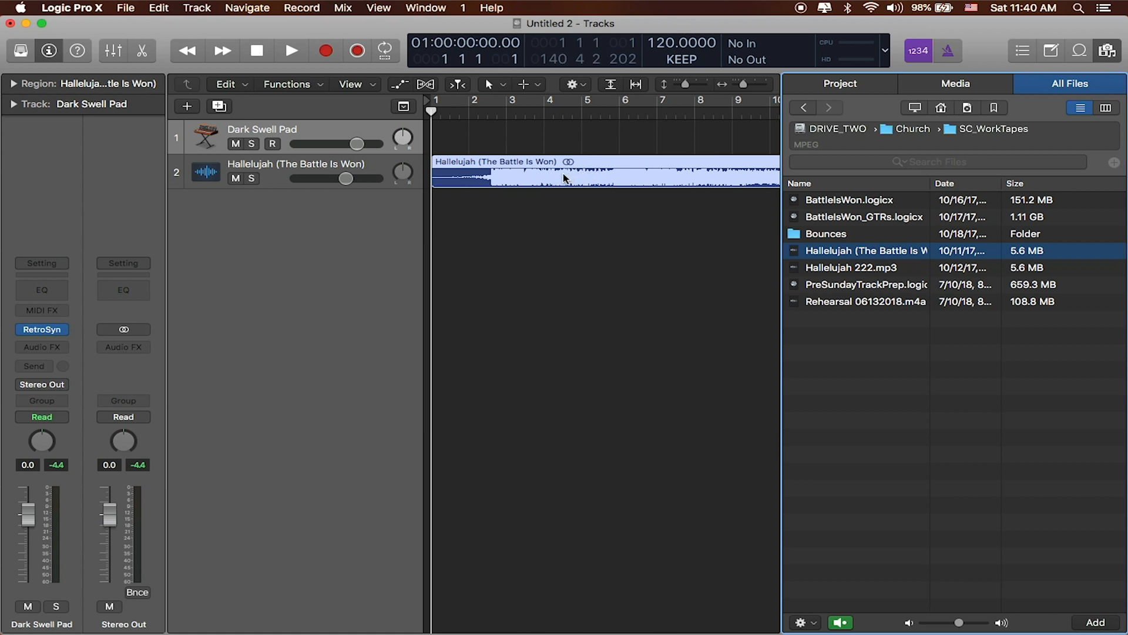
# - Adapt the project tempo to the Hallelujah region's tempo, about 148 BPM
pyautogui.rightClick(563, 179)
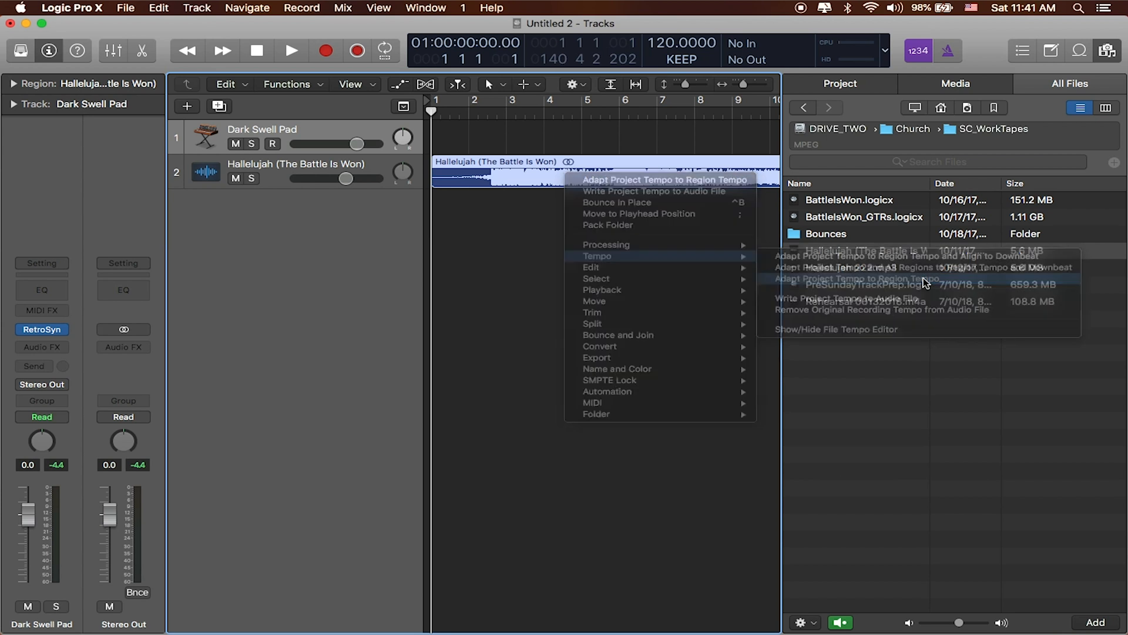
pyautogui.click(857, 280)
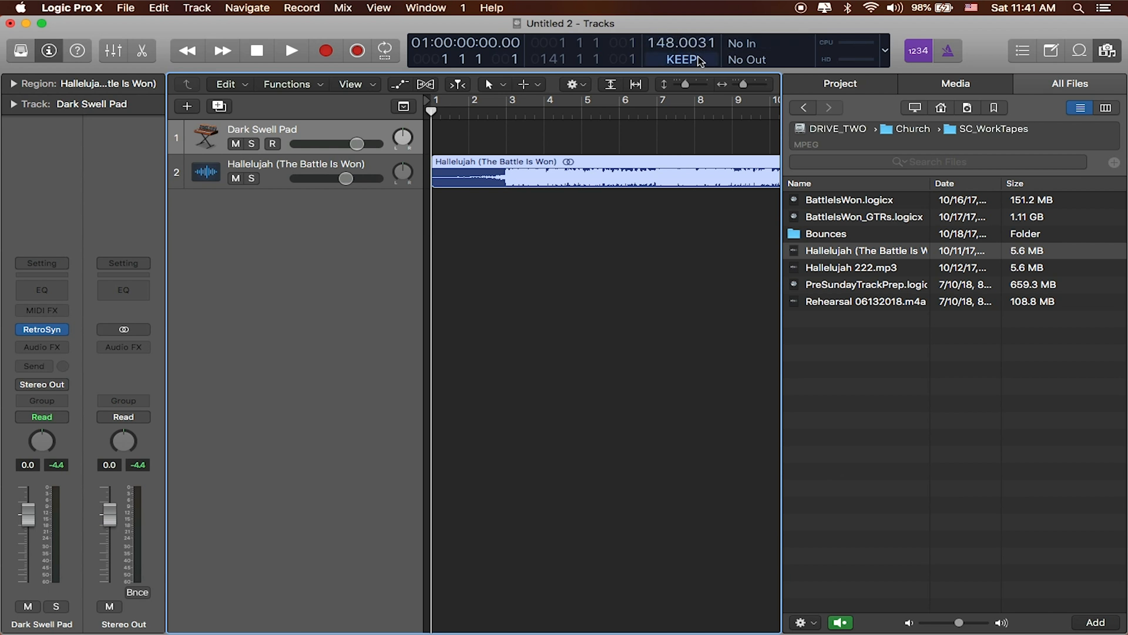
pyautogui.click(457, 84)
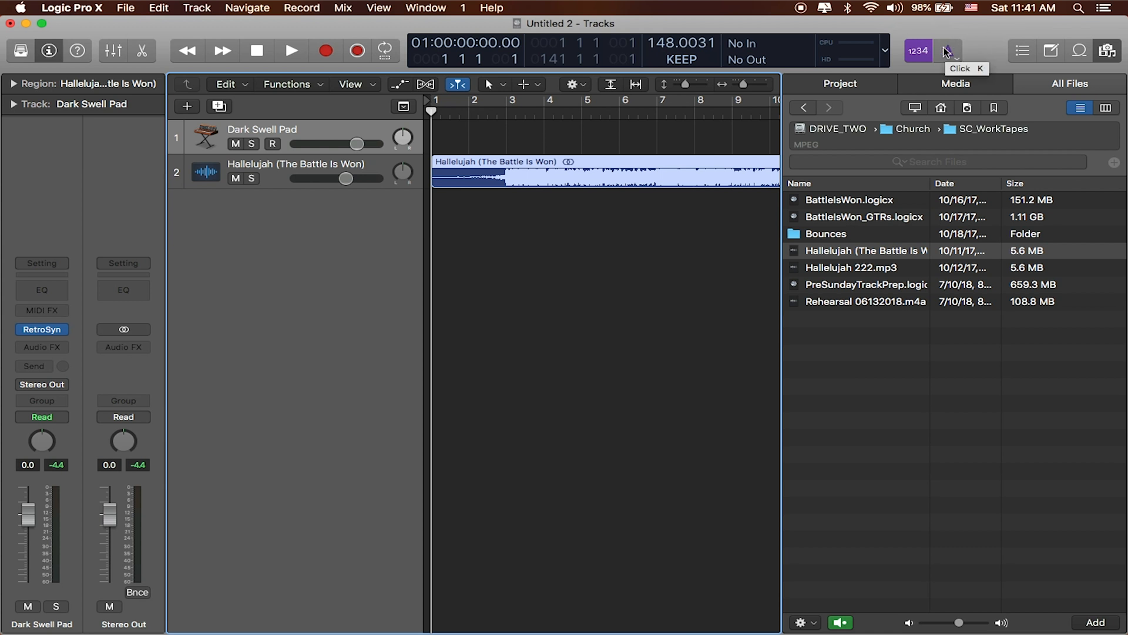
# - Turn on the metronome click and play back the song, then stop
pyautogui.click(950, 51)
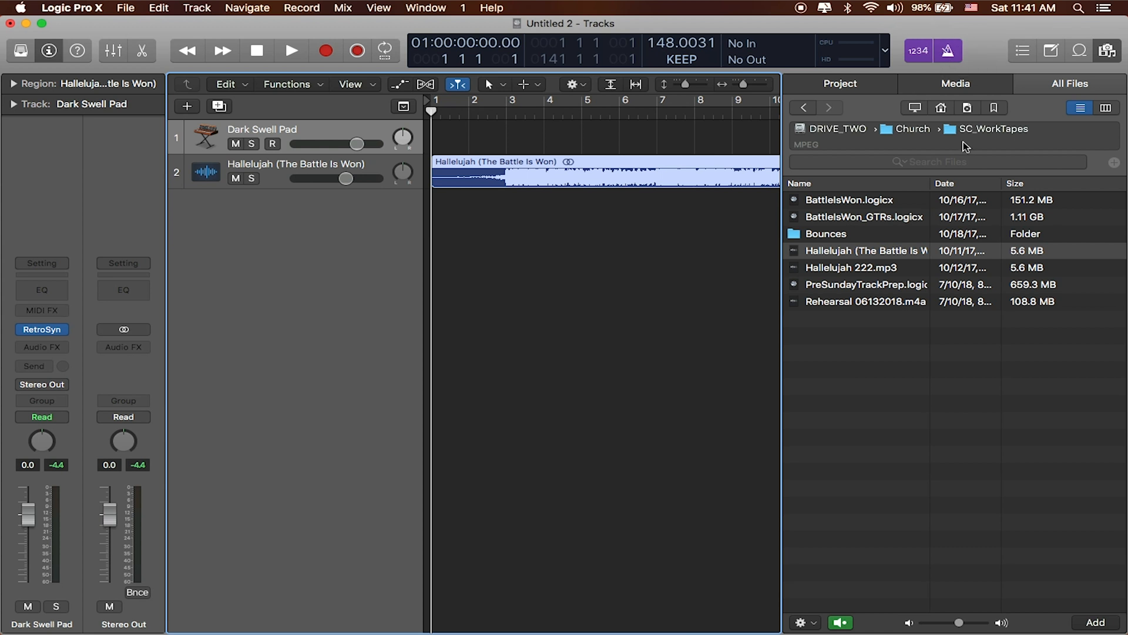
pyautogui.click(292, 51)
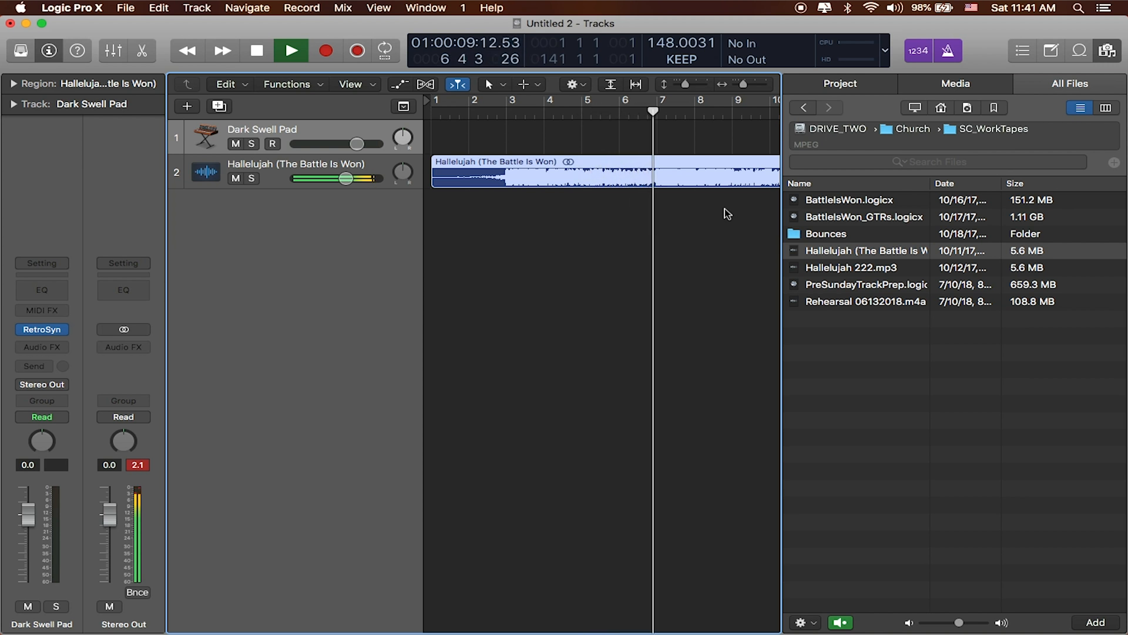
pyautogui.click(290, 50)
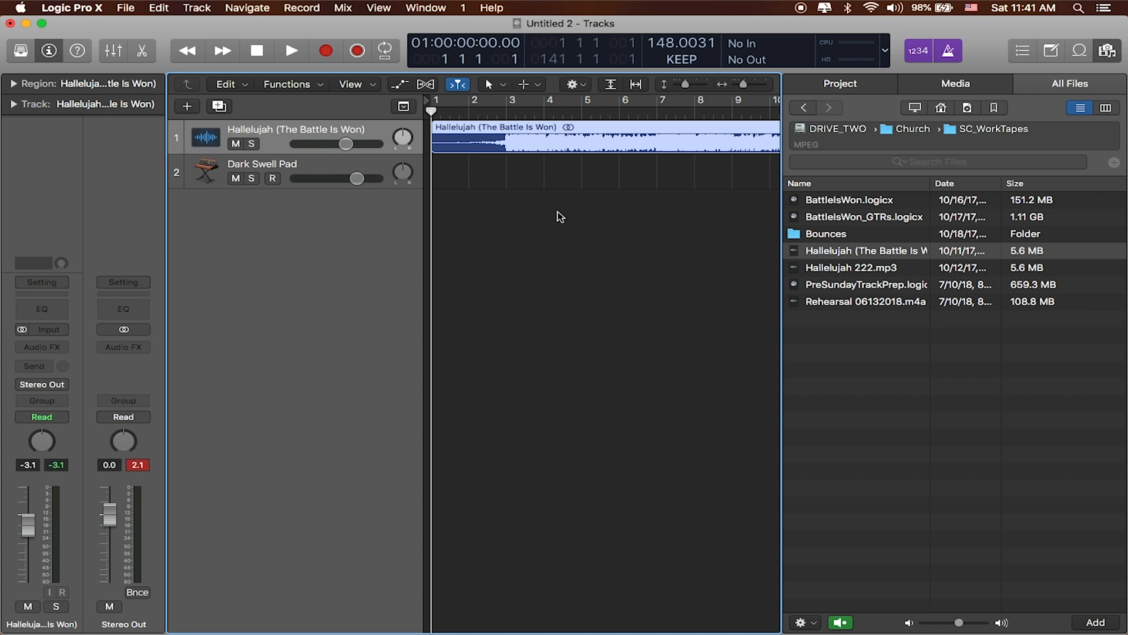
pyautogui.moveTo(581, 175)
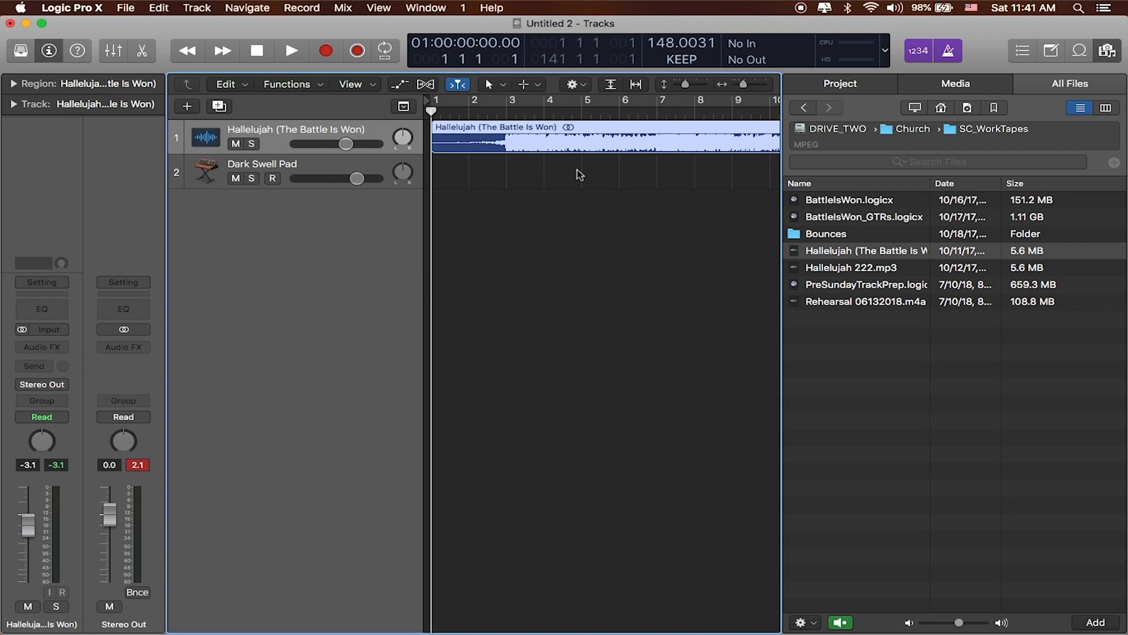
pyautogui.moveTo(511, 191)
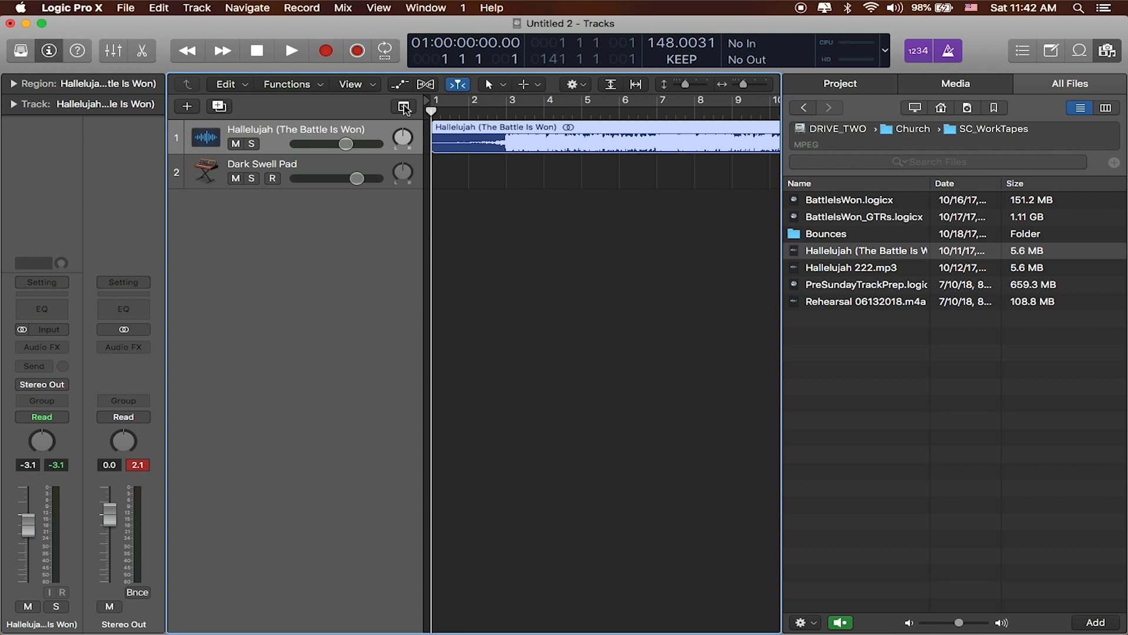
pyautogui.moveTo(403, 107)
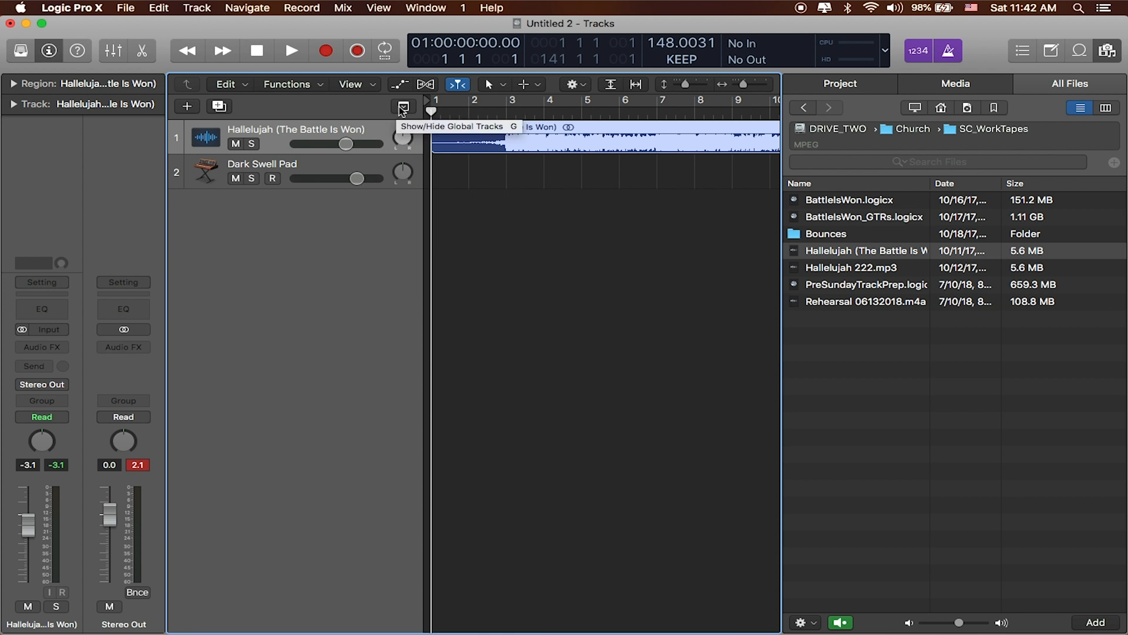
# - Show the global tracks, add Marker 1 at bar 1 and start renaming it
pyautogui.click(404, 107)
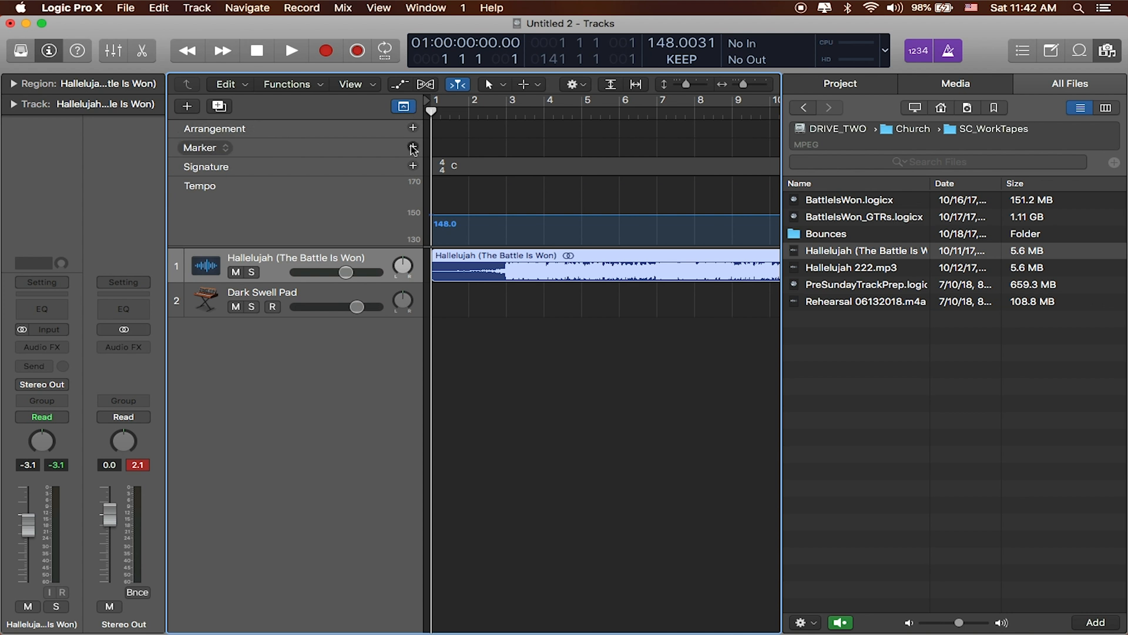
pyautogui.click(412, 149)
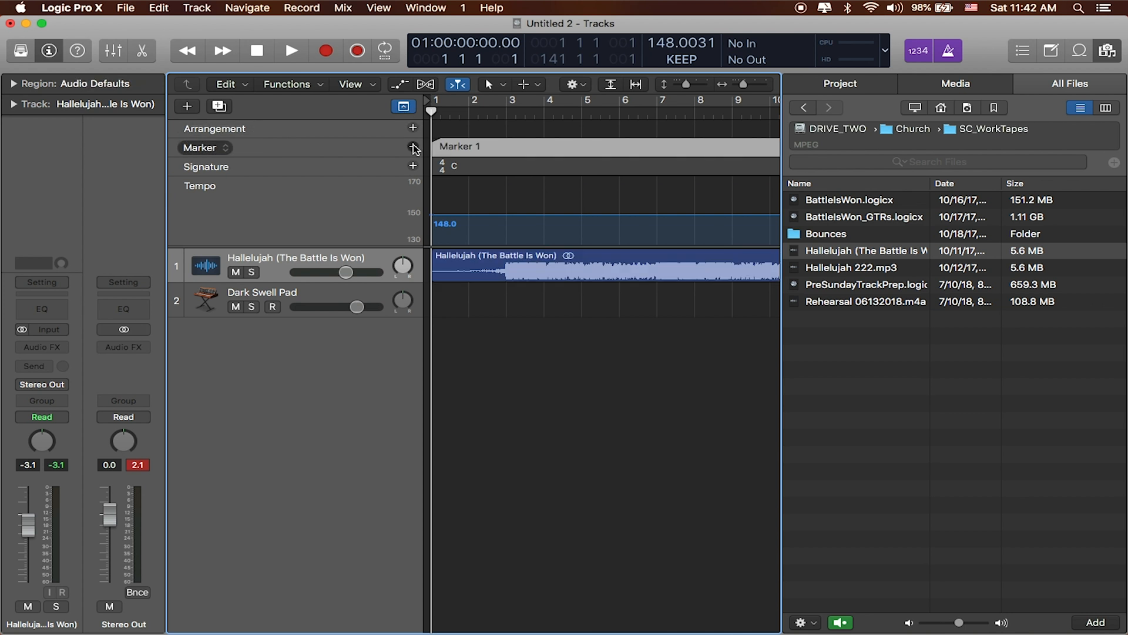
pyautogui.doubleClick(460, 146)
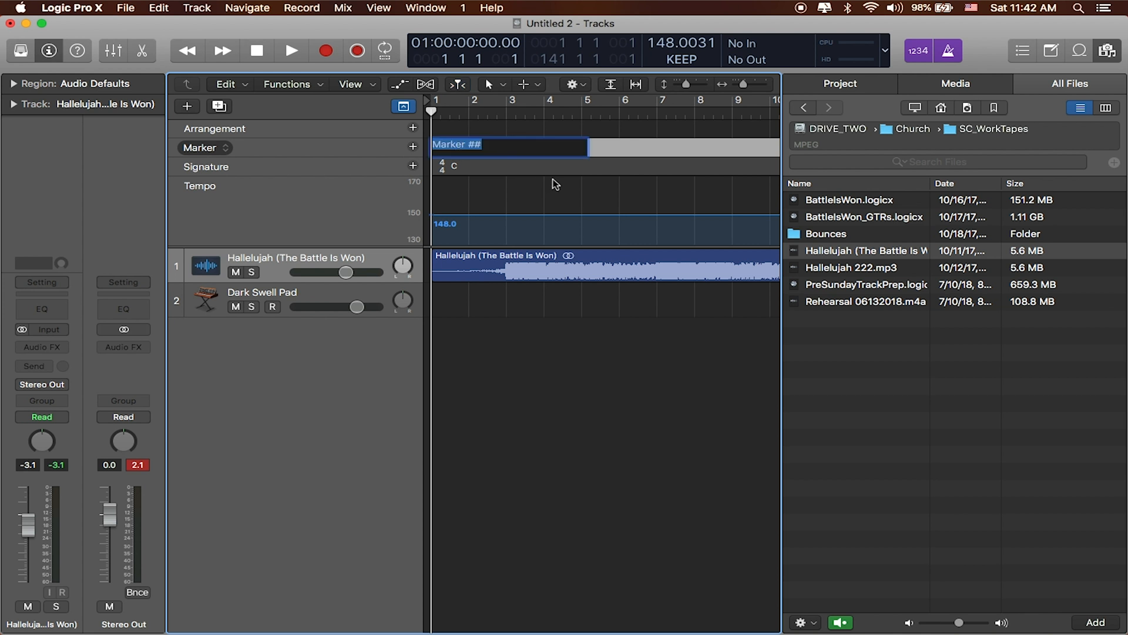